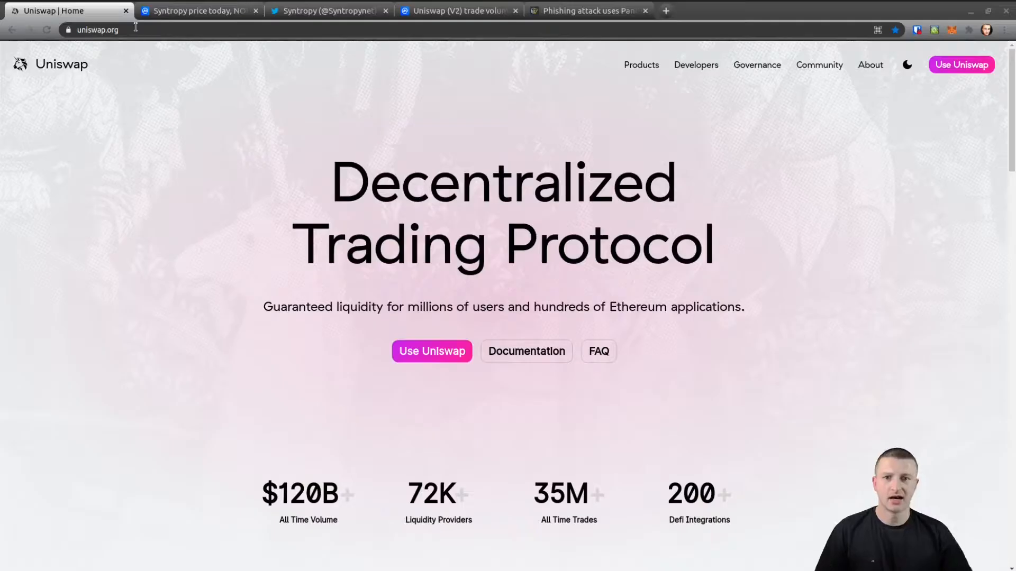
Switch to the Cointelegraph article on the PancakeSwap and Cream domain phishing attack.
click(589, 11)
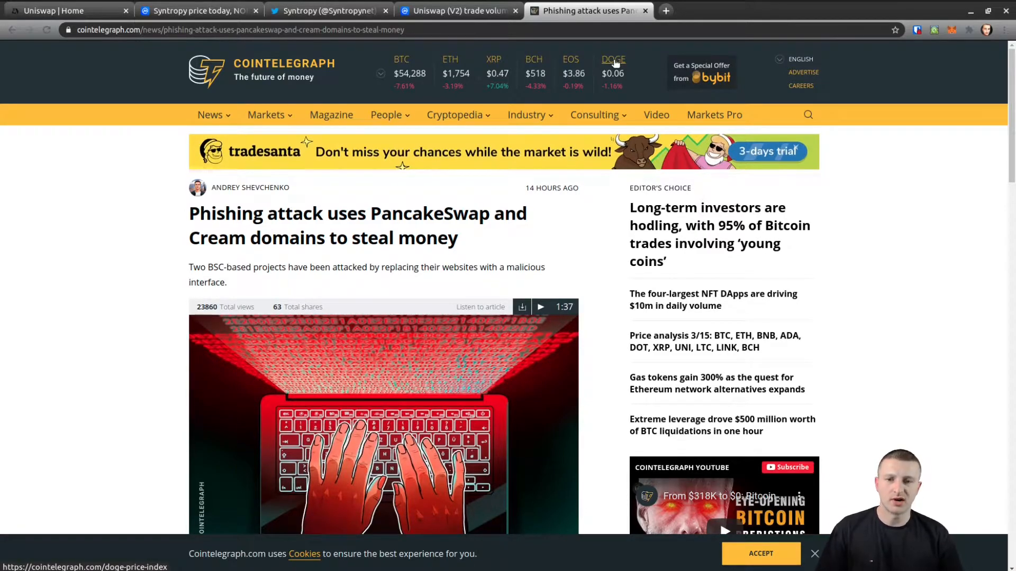
mouse_move(555, 73)
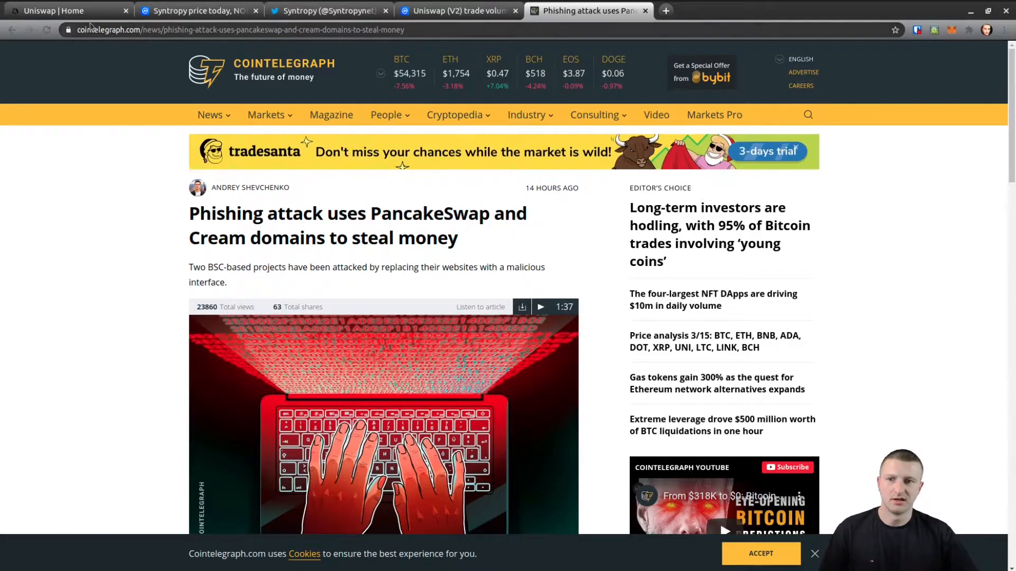
Show the CoinMarketCap Uniswap (V2) exchange page with its Active Markets pairs table.
click(458, 10)
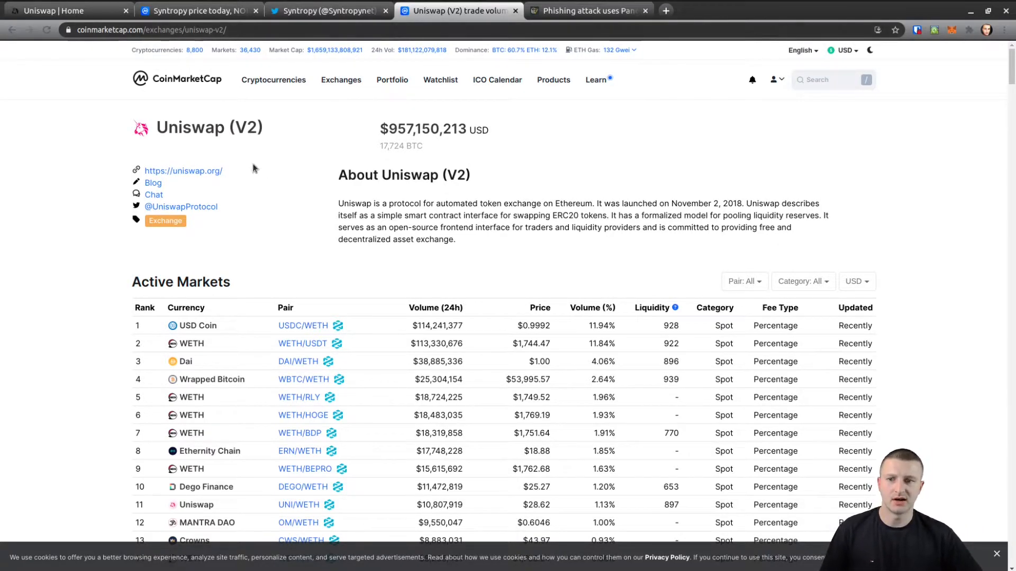
mouse_move(321, 189)
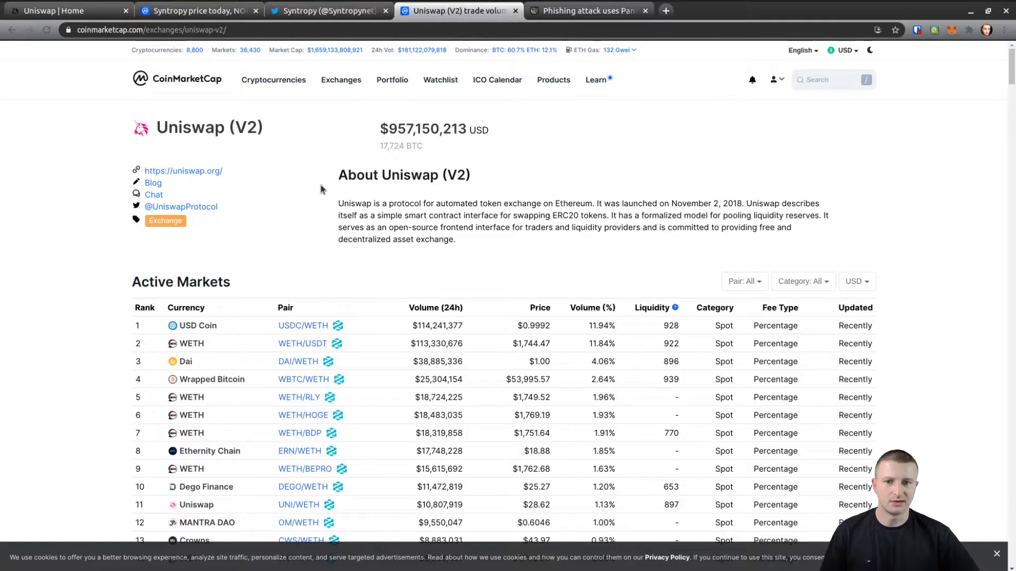
mouse_move(473, 190)
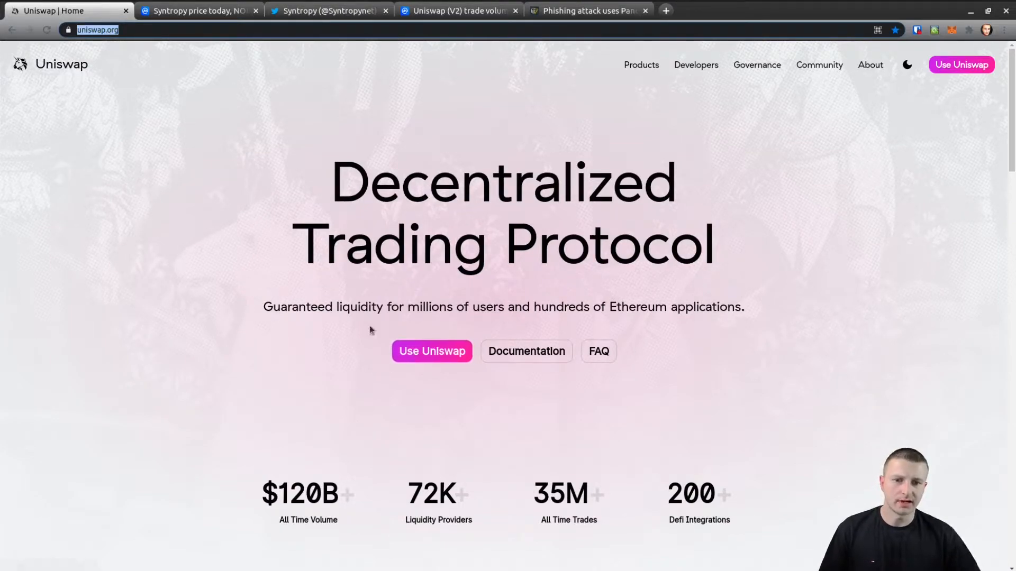
mouse_move(526, 351)
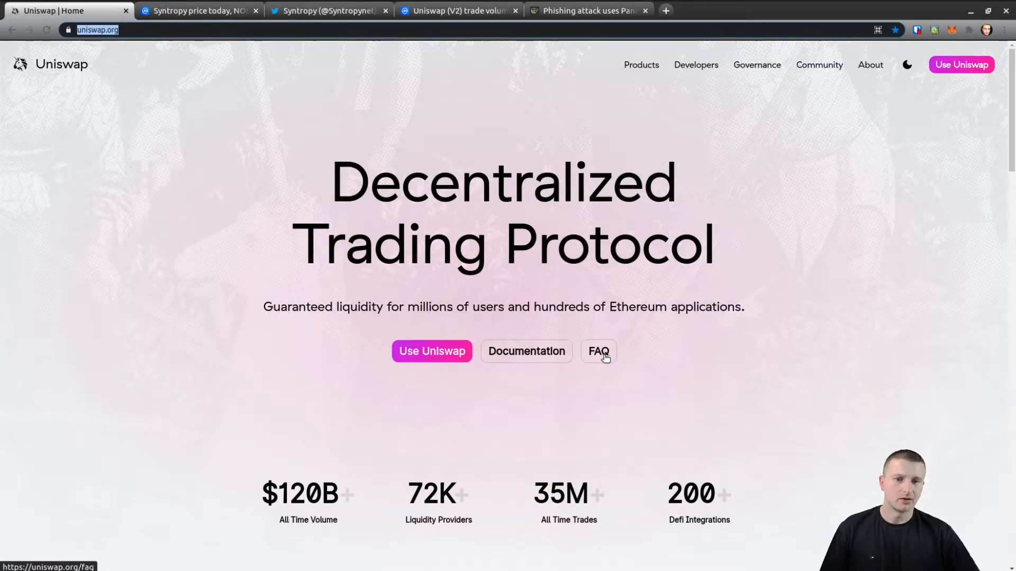
mouse_move(578, 376)
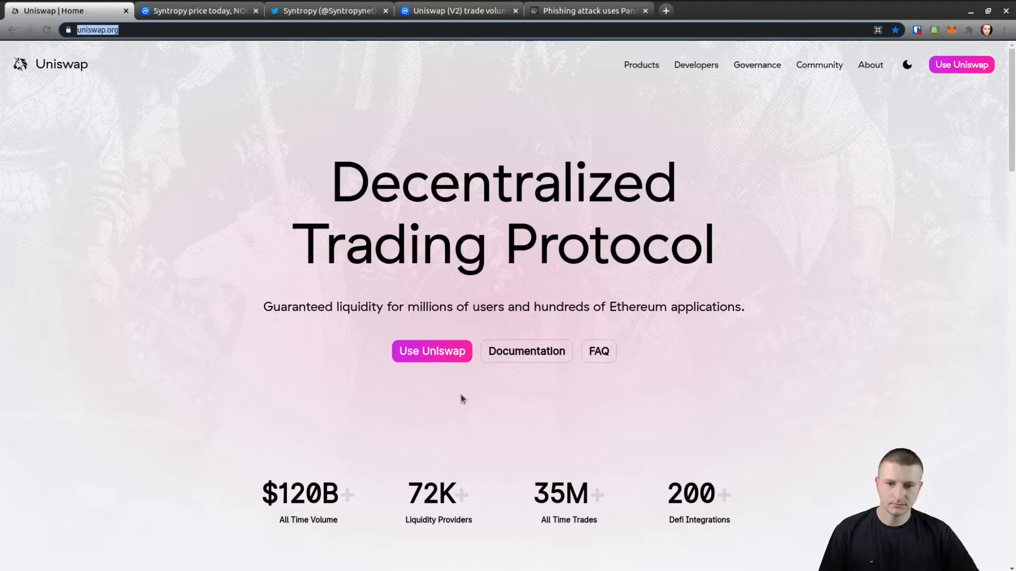
mouse_move(465, 401)
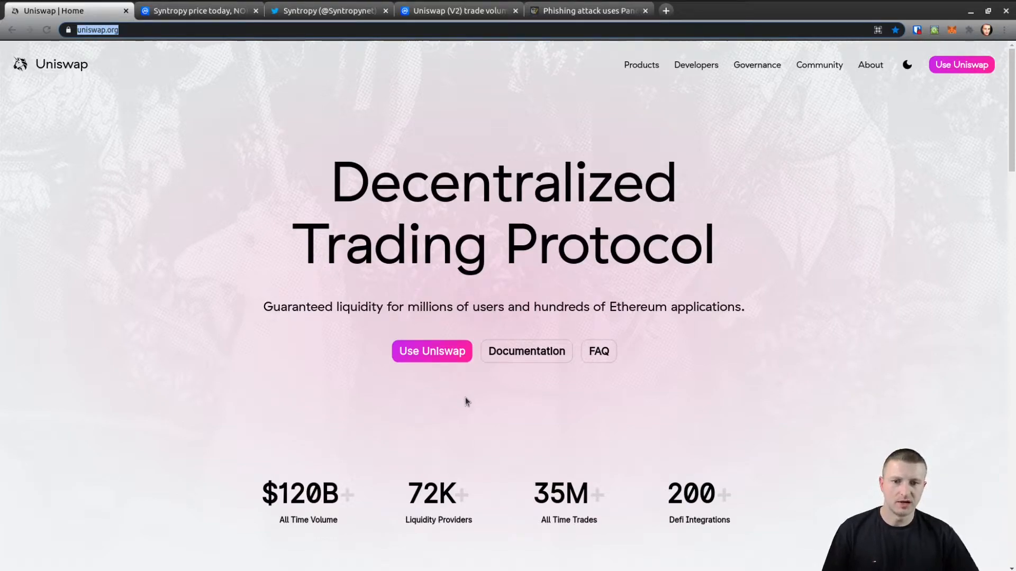
mouse_move(500, 408)
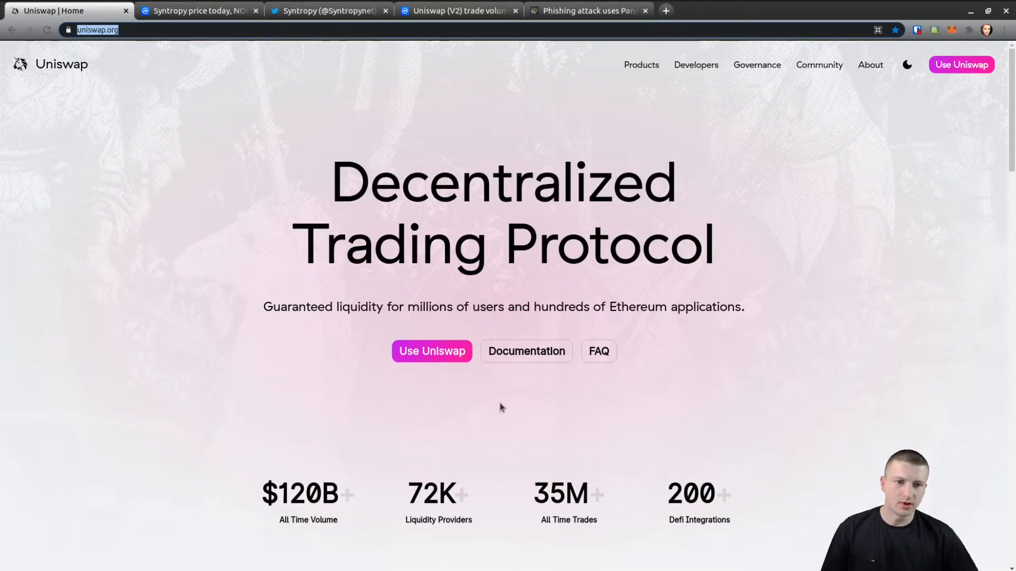
mouse_move(508, 413)
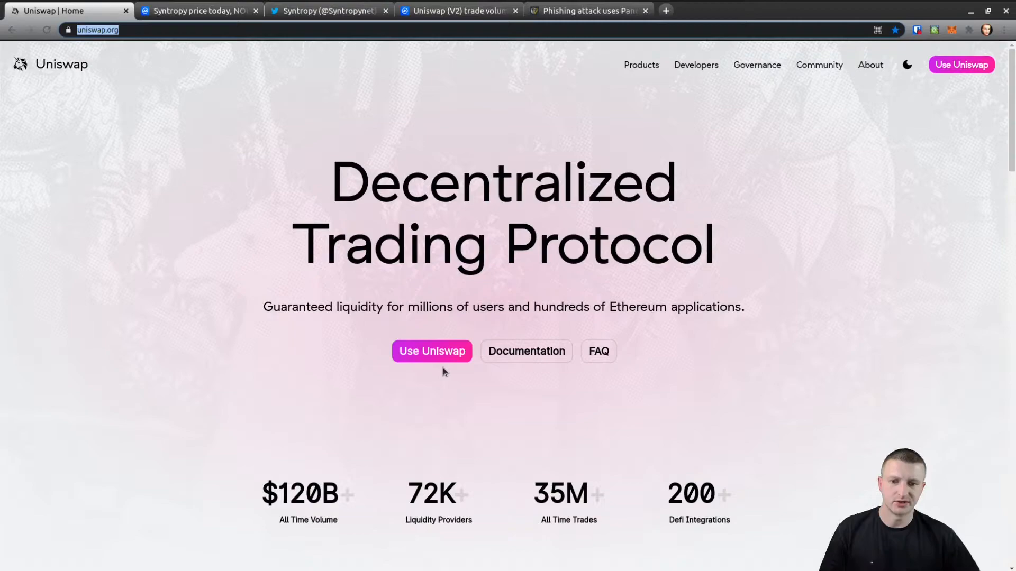
Launch the app.uniswap.org swap interface in a new tab from uniswap.org.
click(432, 351)
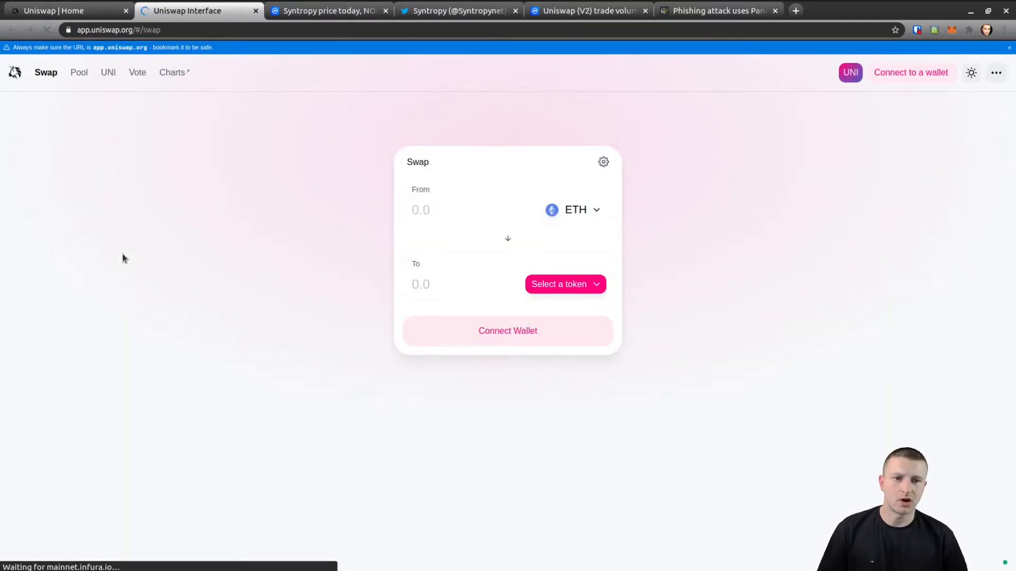
mouse_move(907, 86)
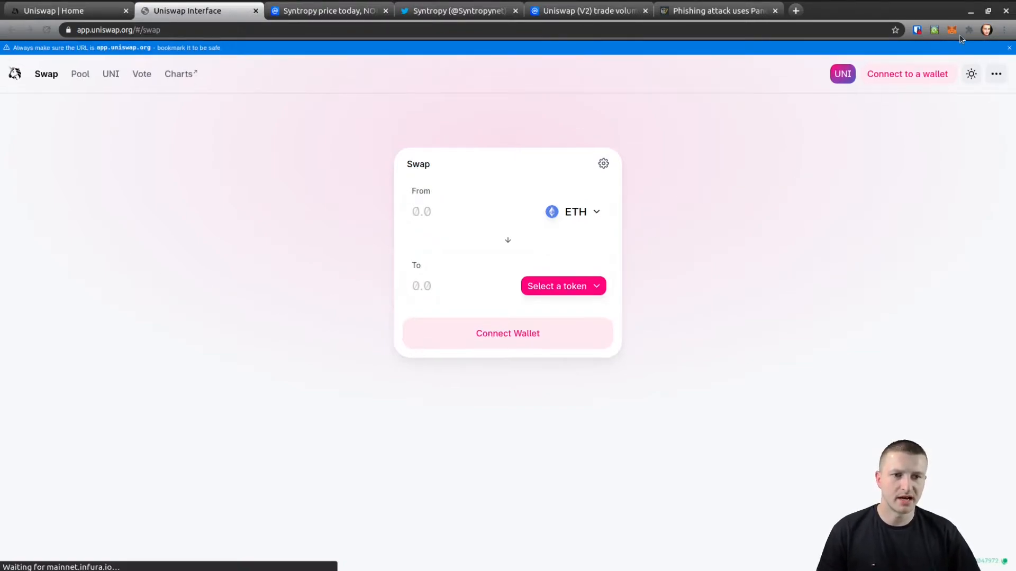
mouse_move(952, 30)
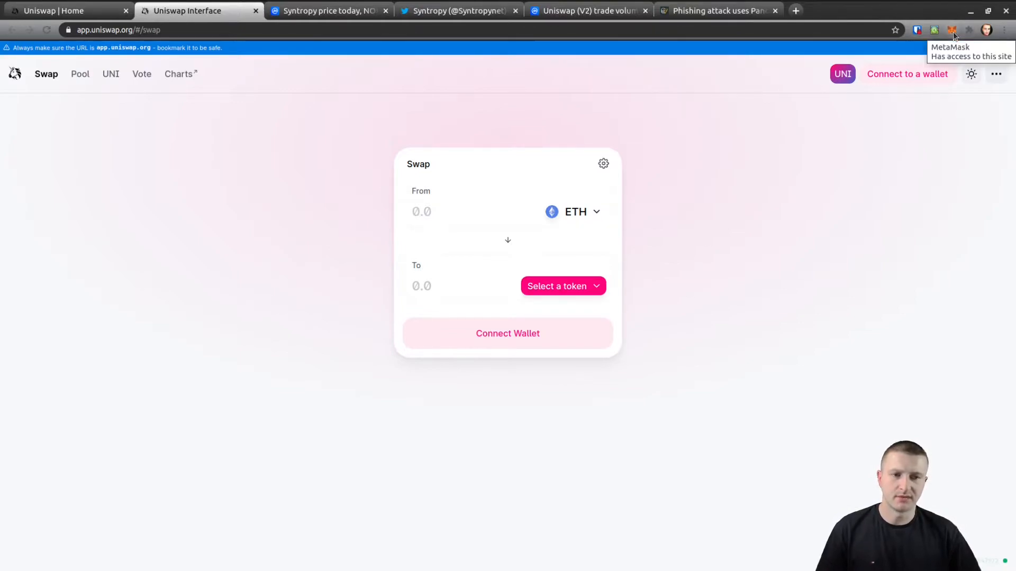
mouse_move(549, 327)
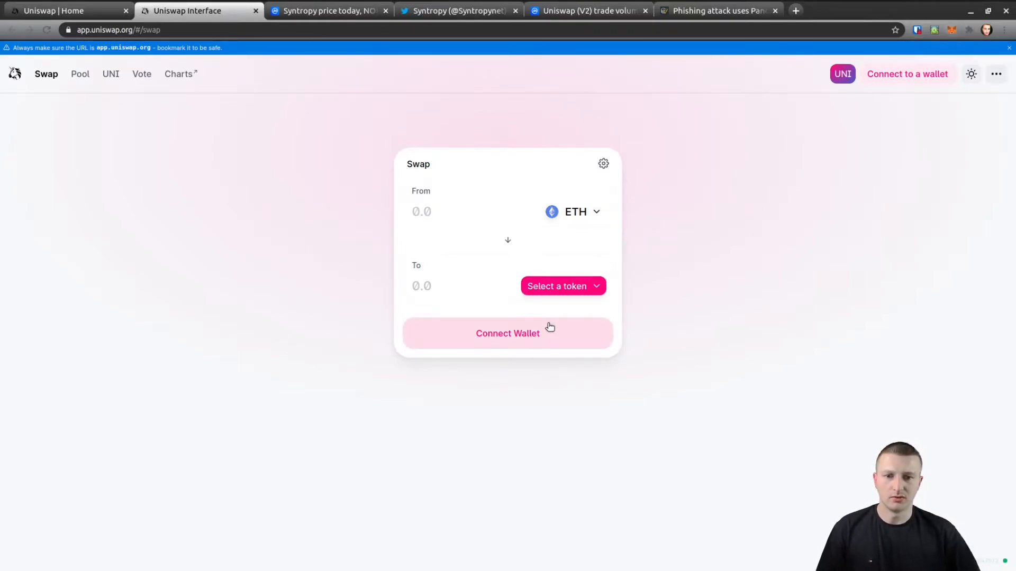
mouse_move(550, 323)
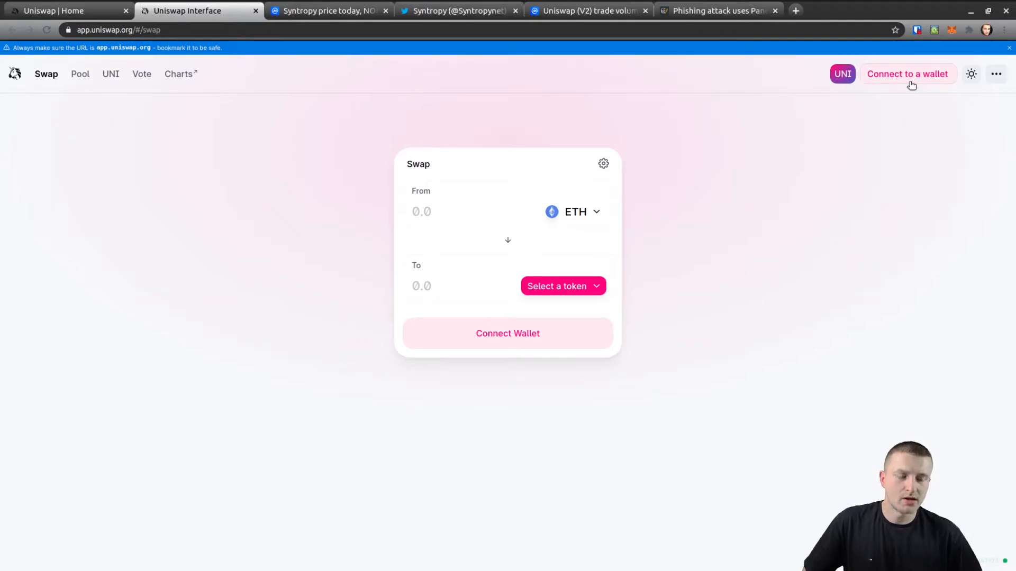
mouse_move(947, 74)
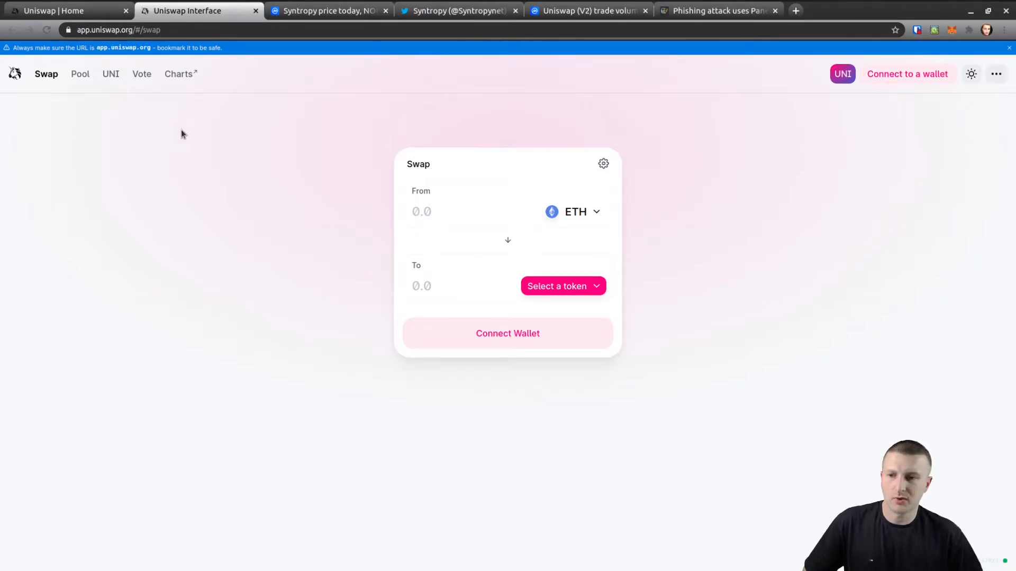
mouse_move(118, 120)
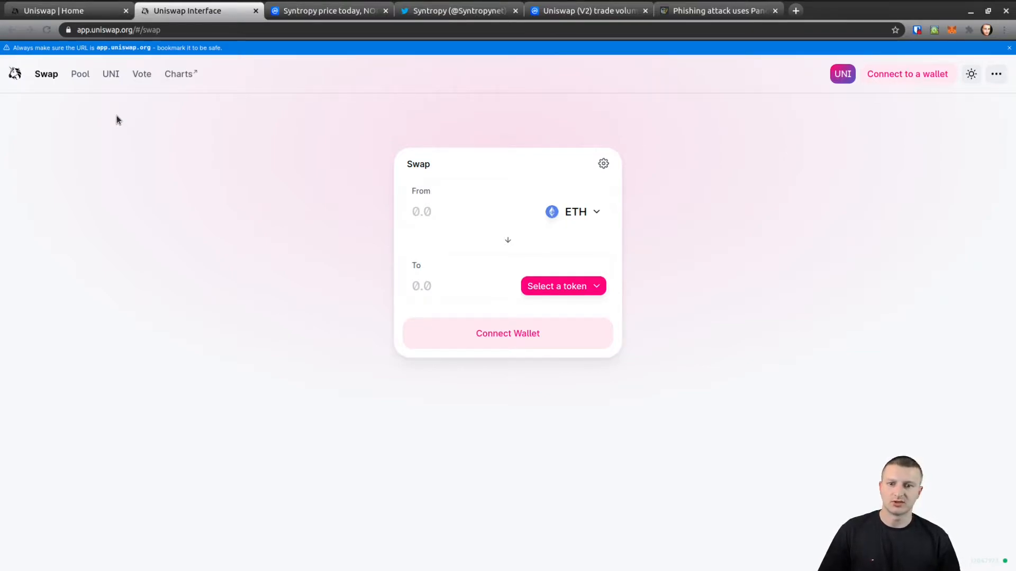
mouse_move(31, 149)
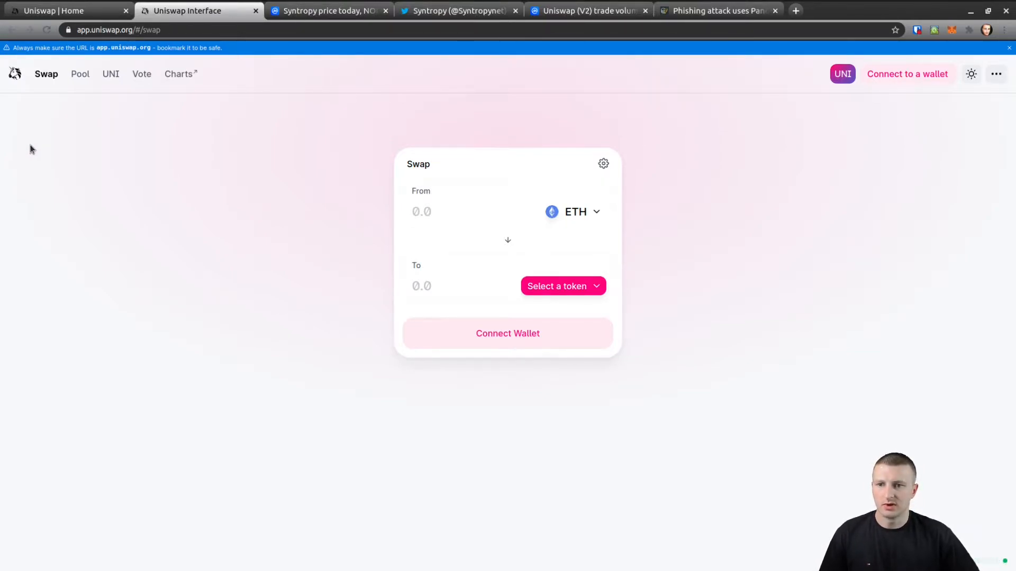
mouse_move(80, 83)
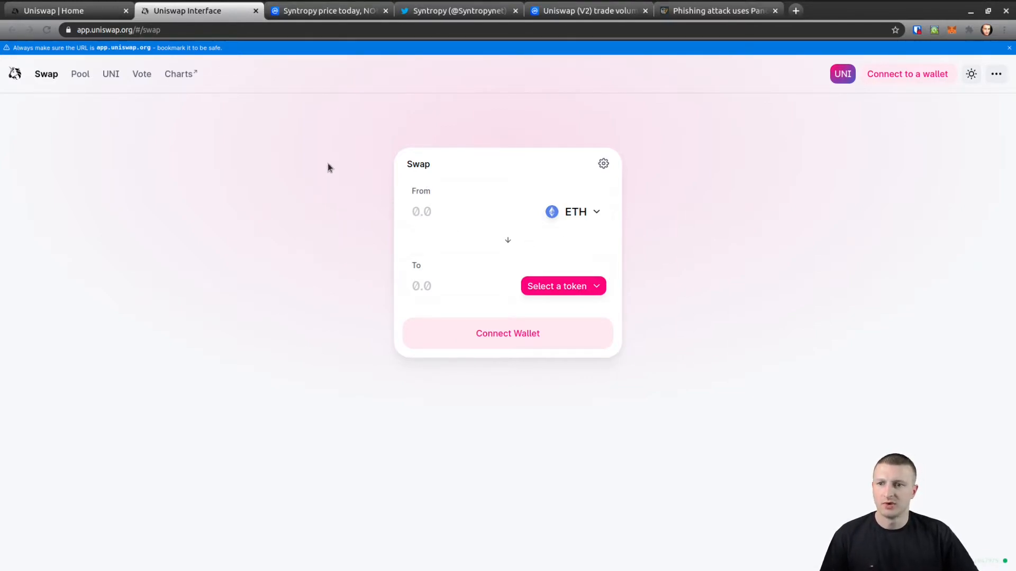
Go to the Uniswap Pool page with its liquidity provider rewards notice.
click(79, 73)
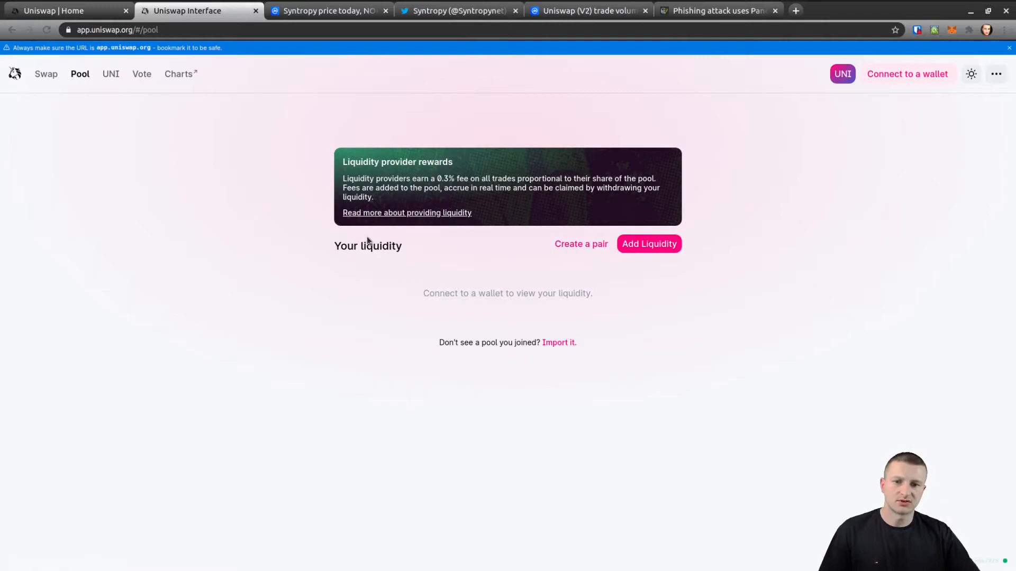
mouse_move(378, 233)
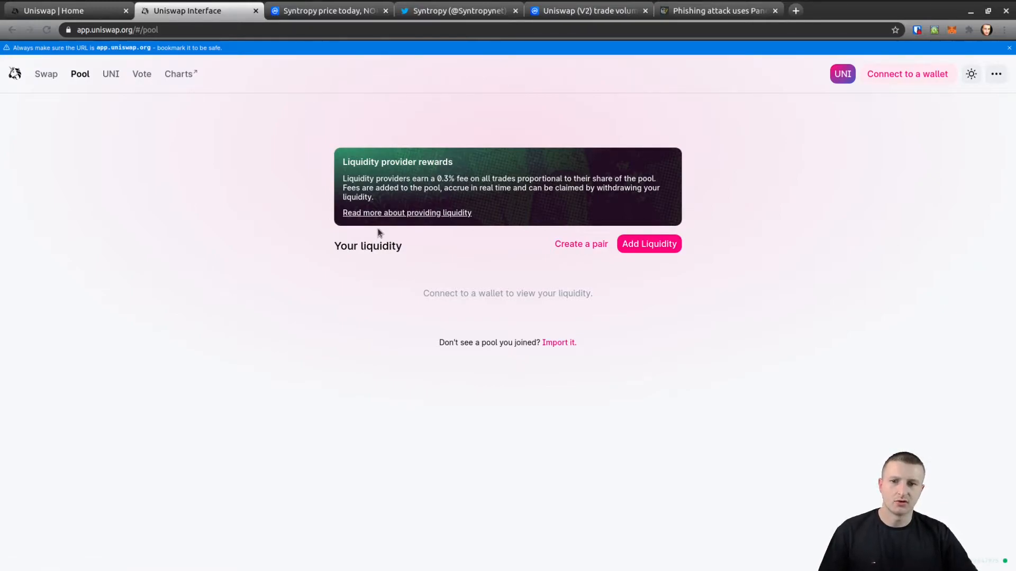
mouse_move(382, 233)
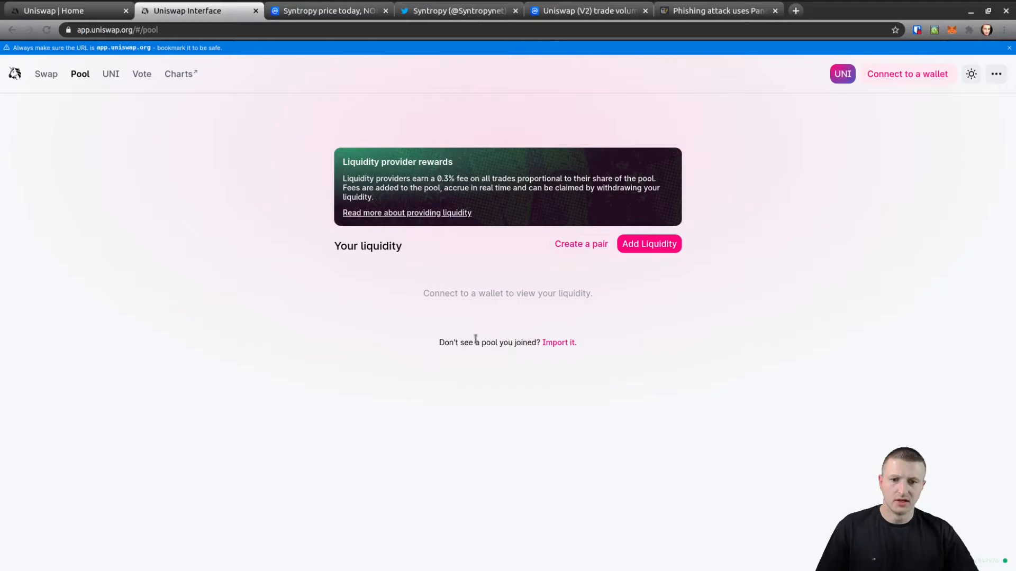
mouse_move(555, 275)
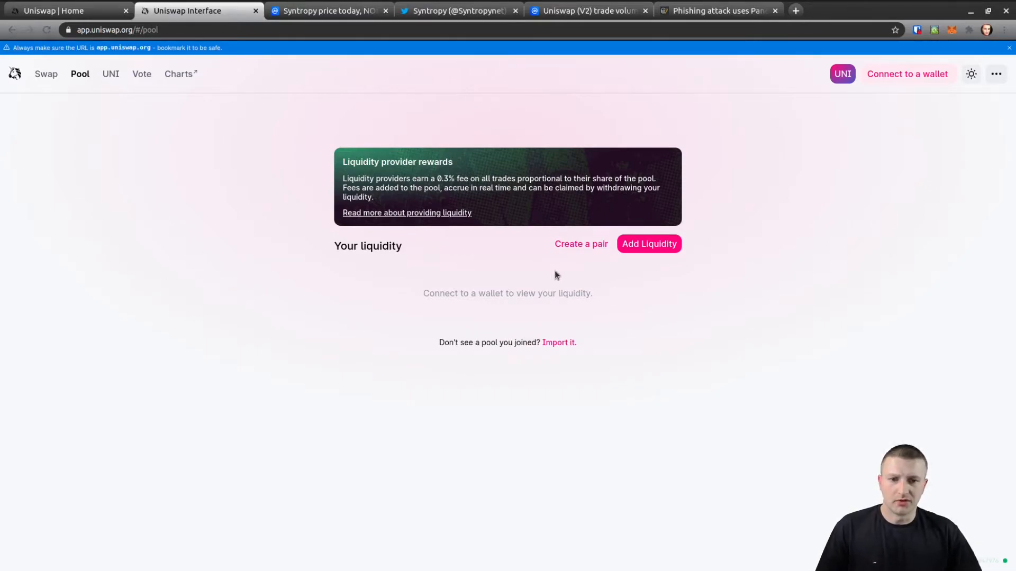
mouse_move(253, 185)
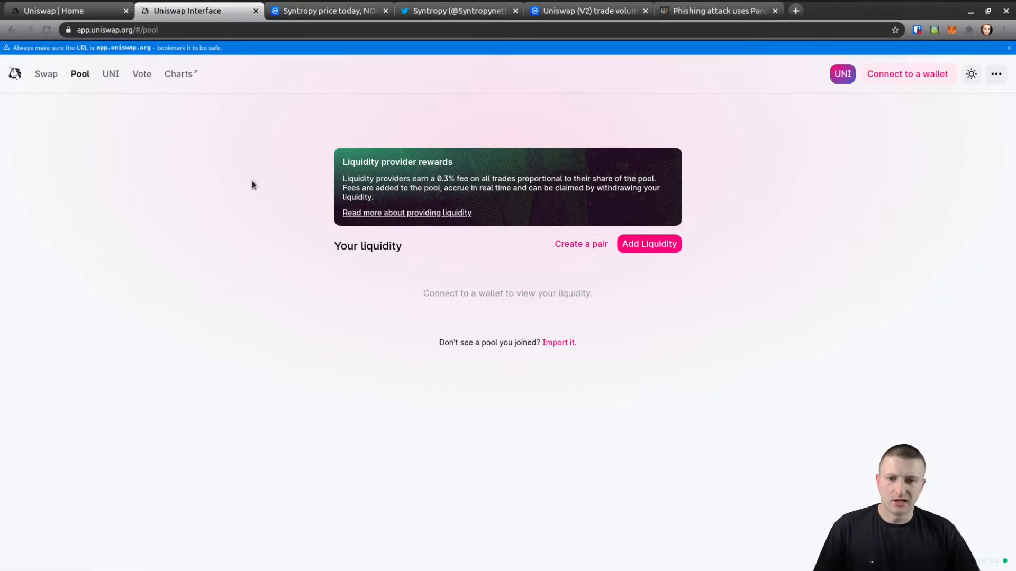
mouse_move(186, 170)
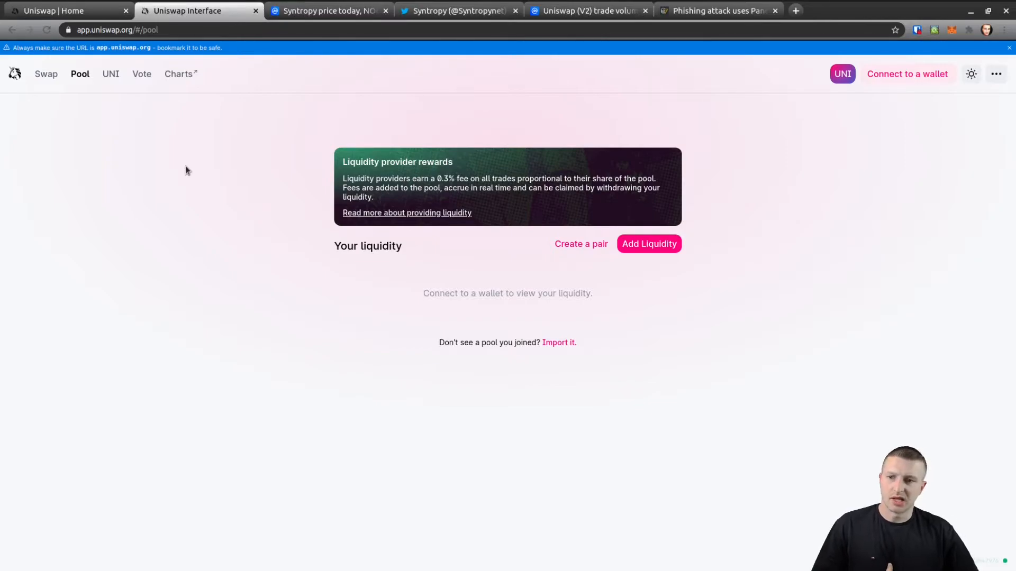
mouse_move(110, 98)
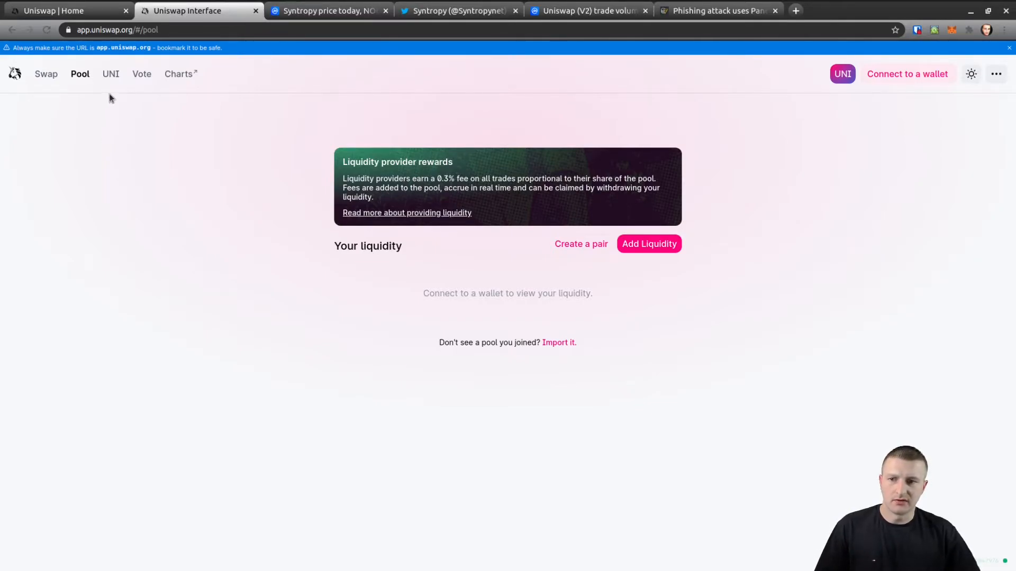
View the UNI and governance proposals pages, open info.uniswap.org, then return to swap.
click(110, 73)
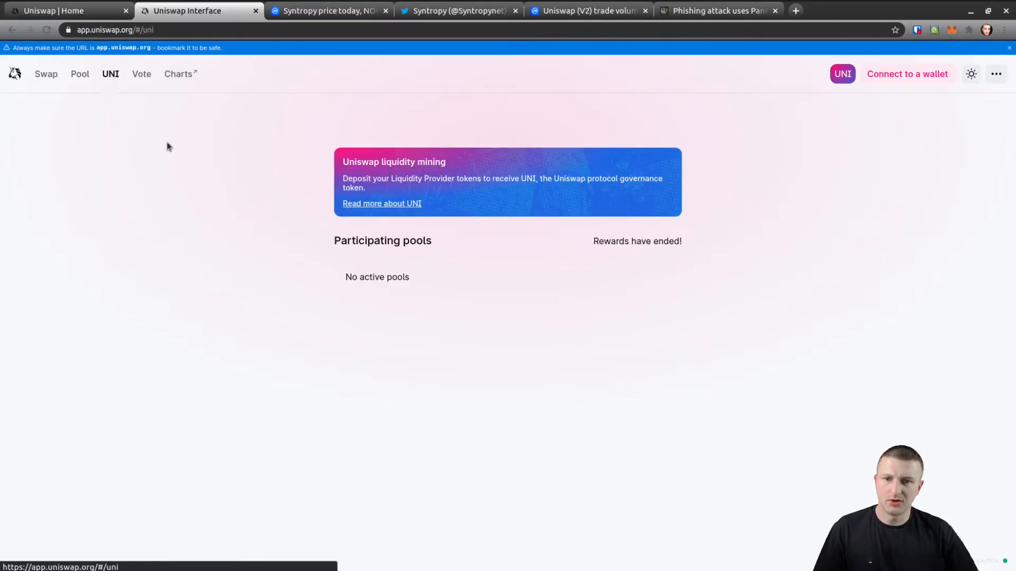
mouse_move(411, 214)
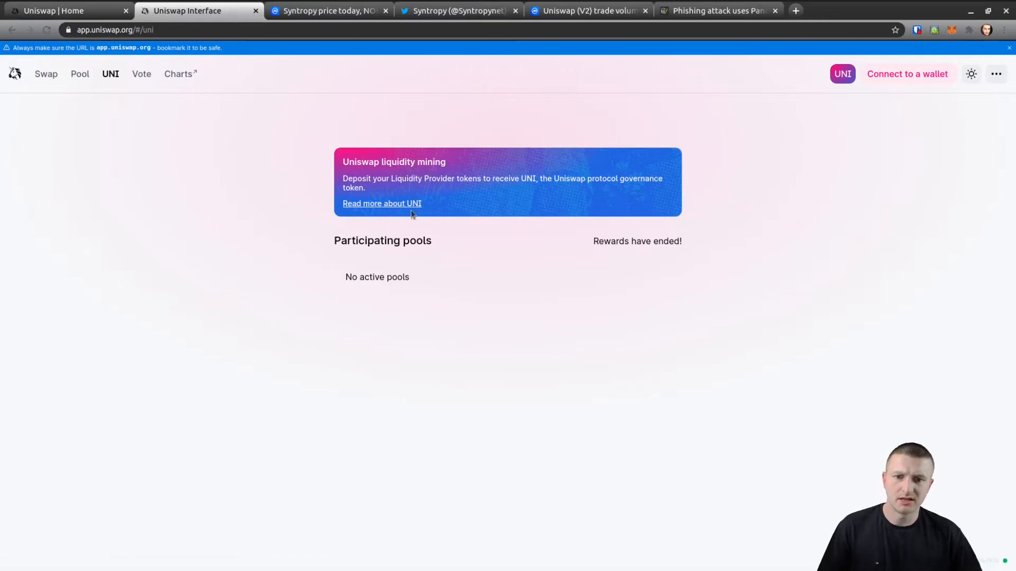
mouse_move(452, 238)
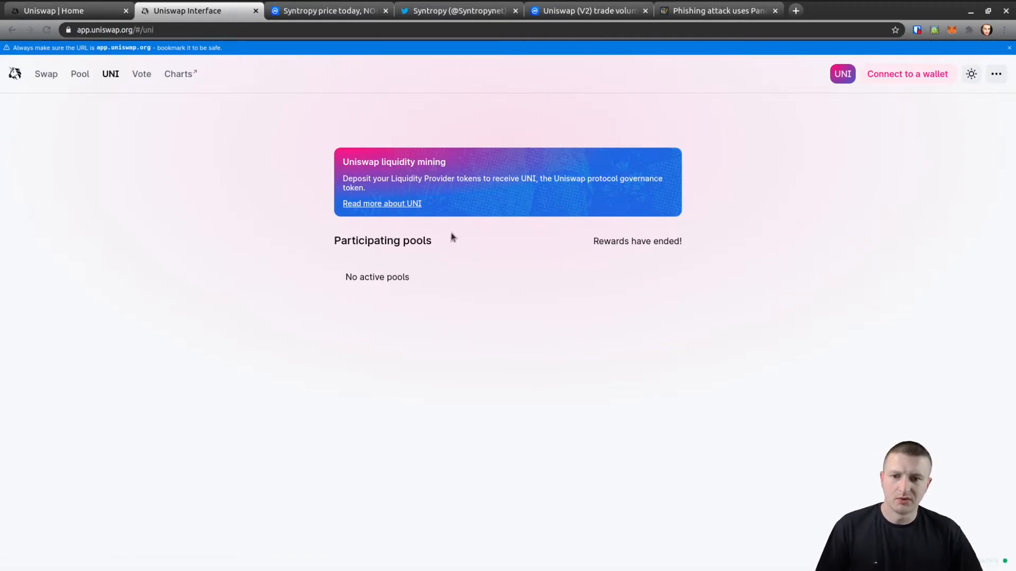
mouse_move(486, 246)
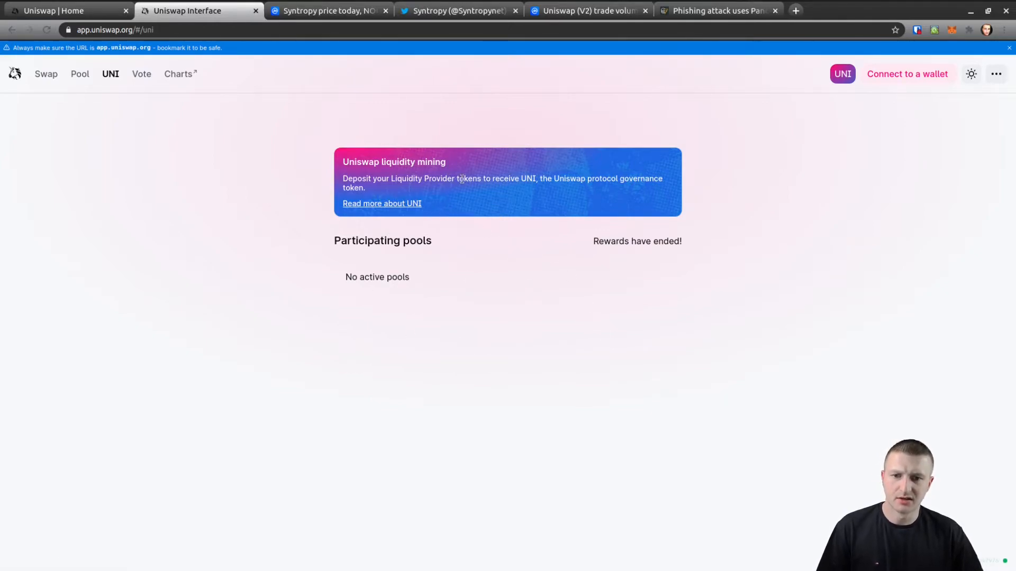
mouse_move(342, 199)
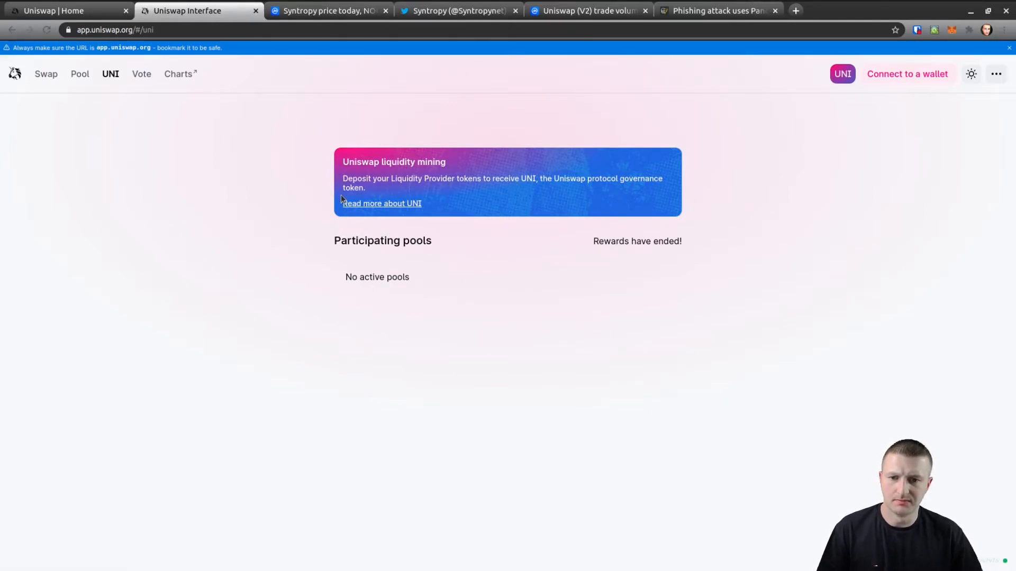
click(141, 73)
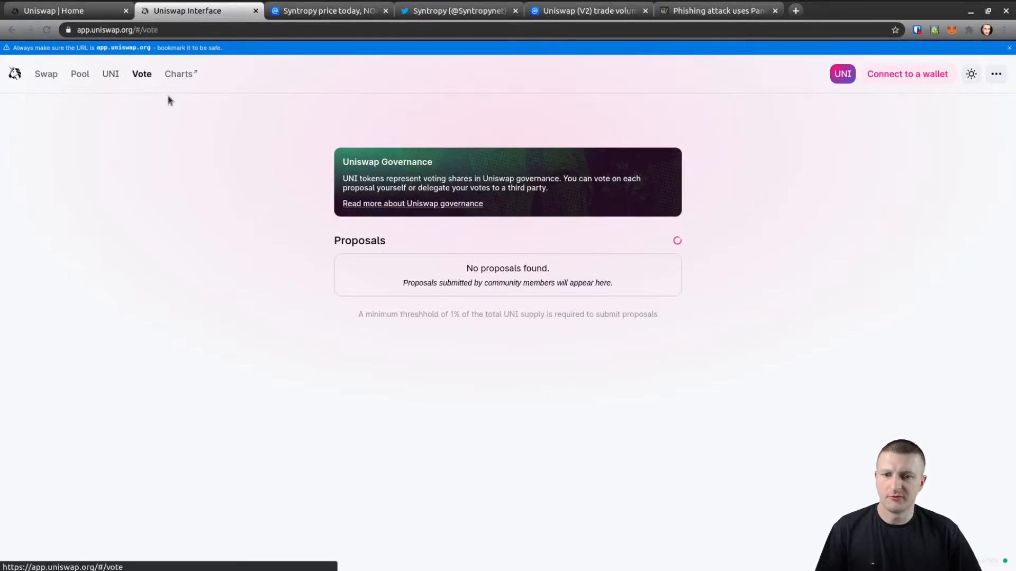
mouse_move(178, 103)
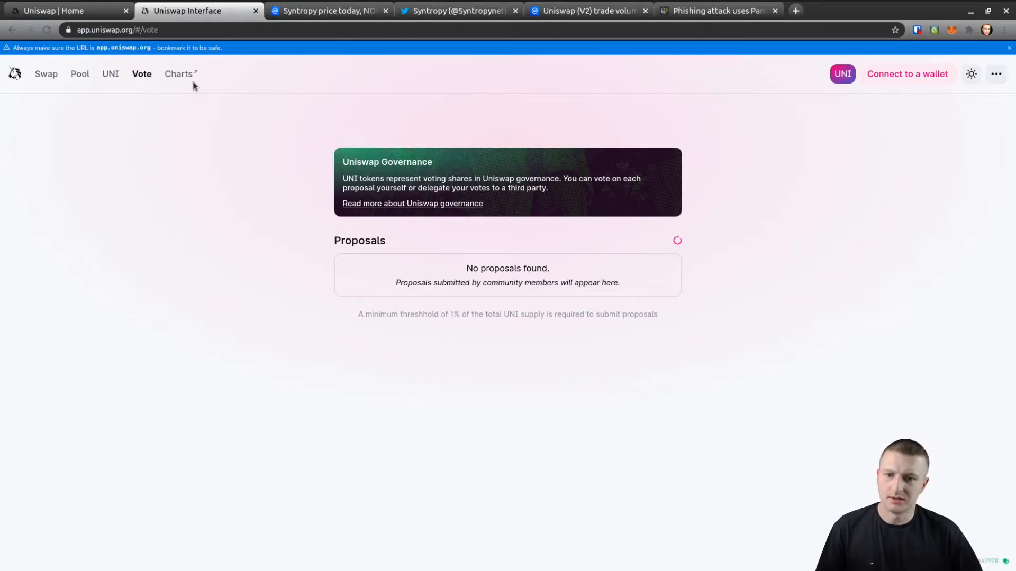
click(64, 11)
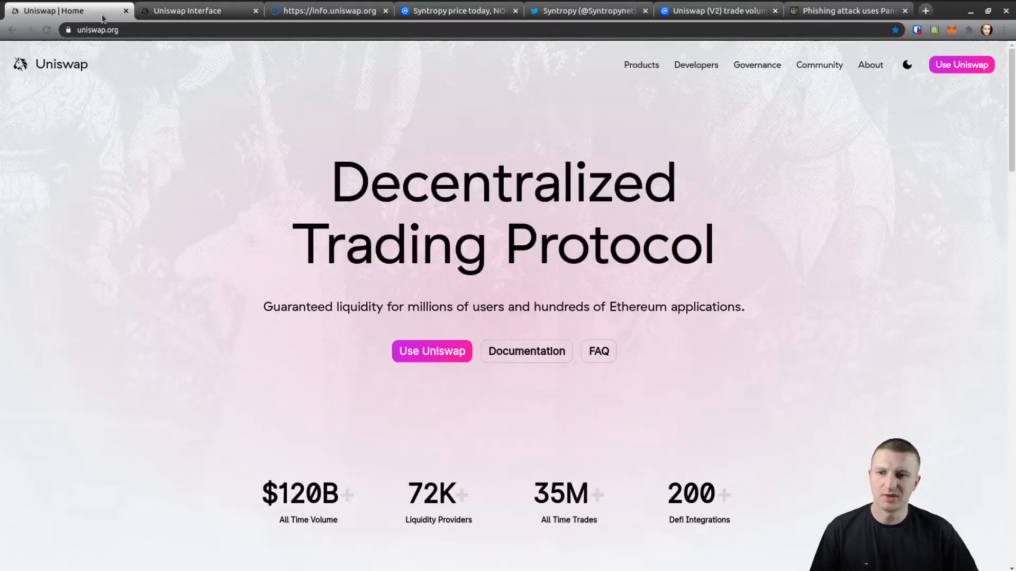
click(198, 11)
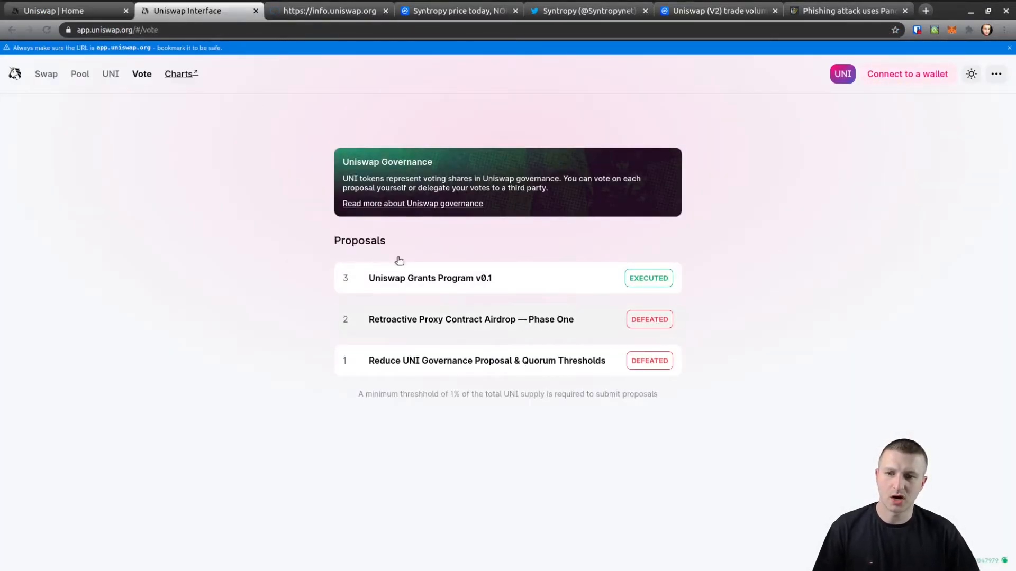
click(46, 74)
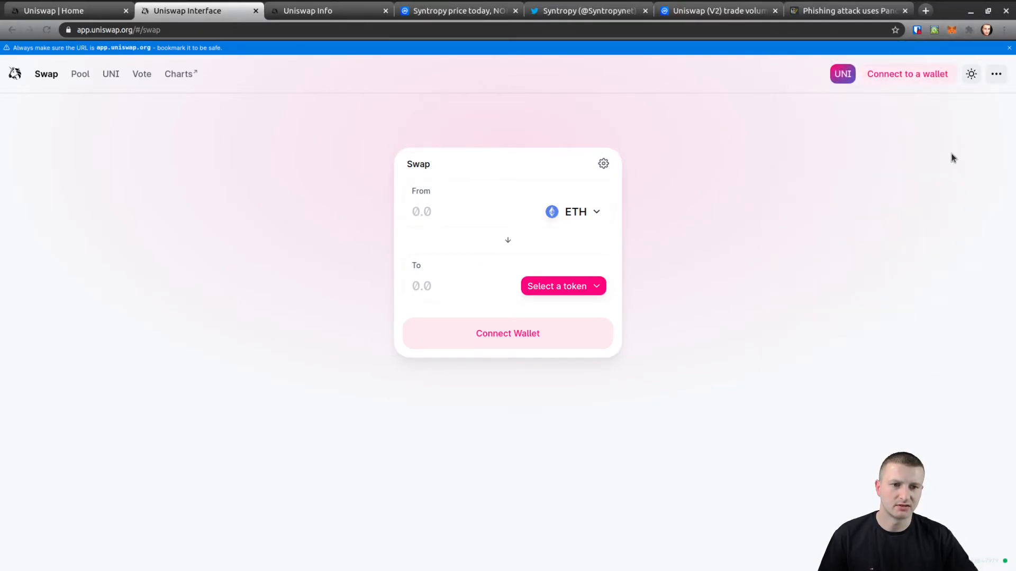
Bring up the connect-a-wallet dialog from the ETH swap form.
click(507, 333)
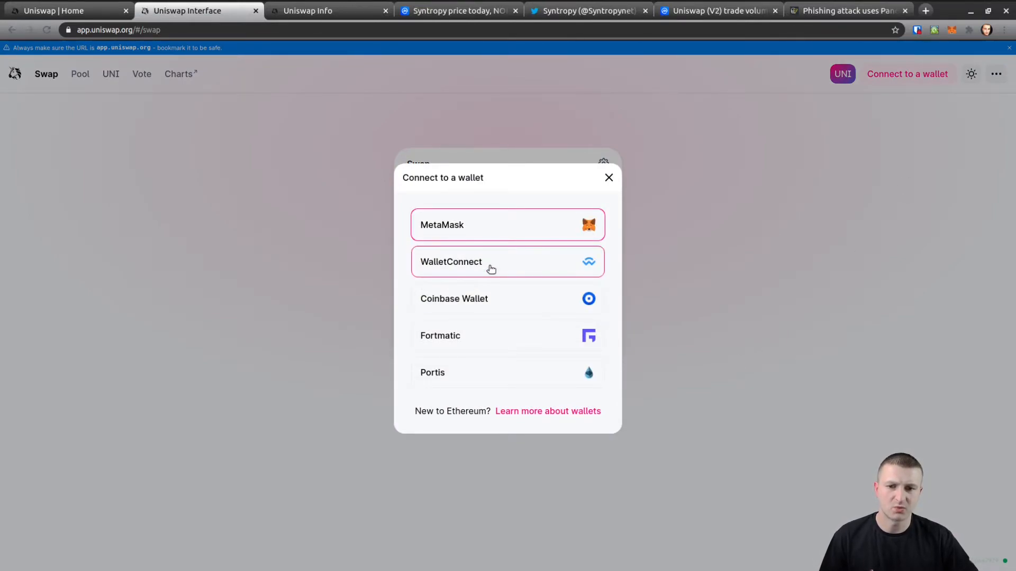
mouse_move(483, 335)
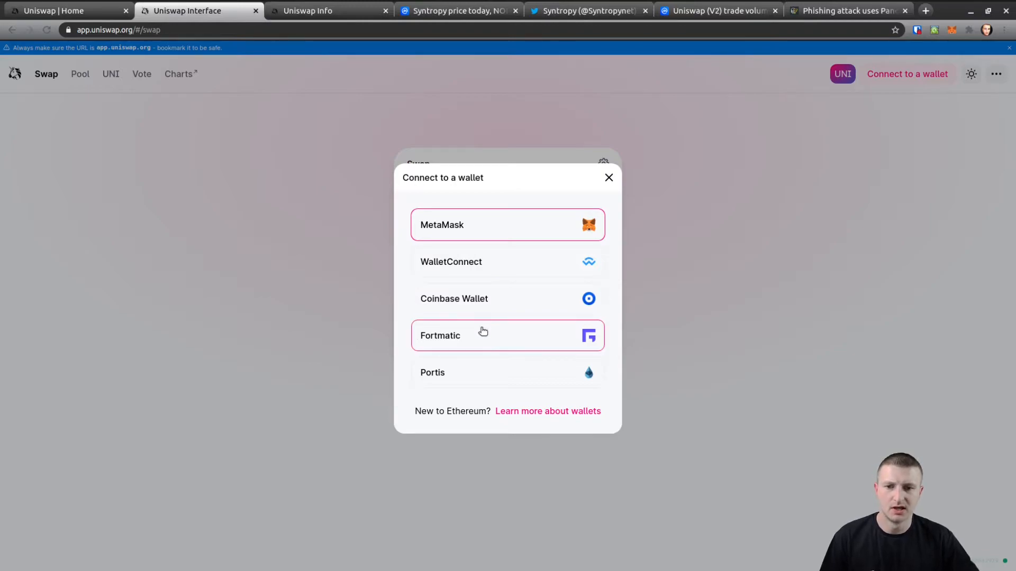
mouse_move(478, 380)
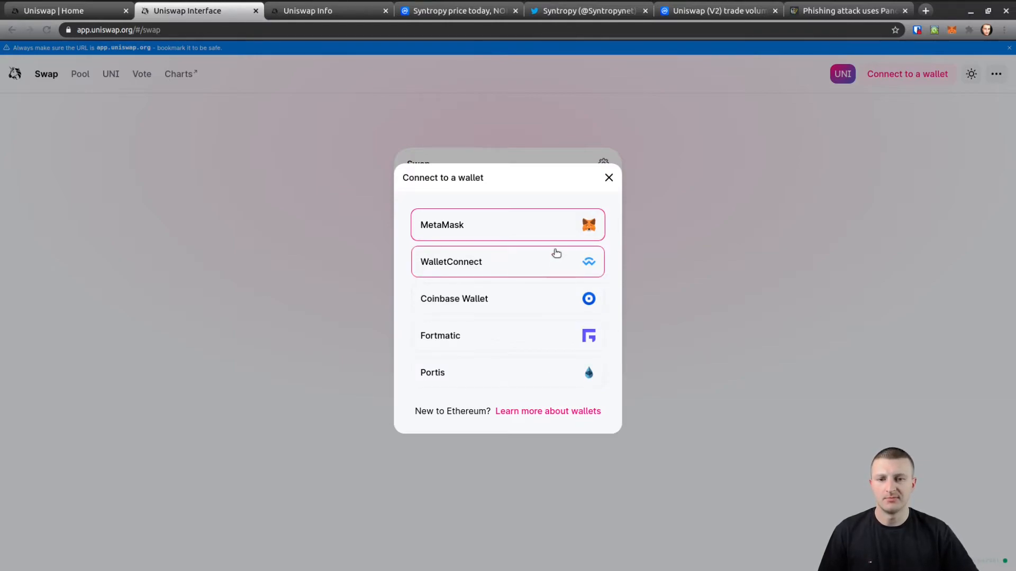
Connect a MetaMask account to Uniswap and approve the site connection.
click(508, 225)
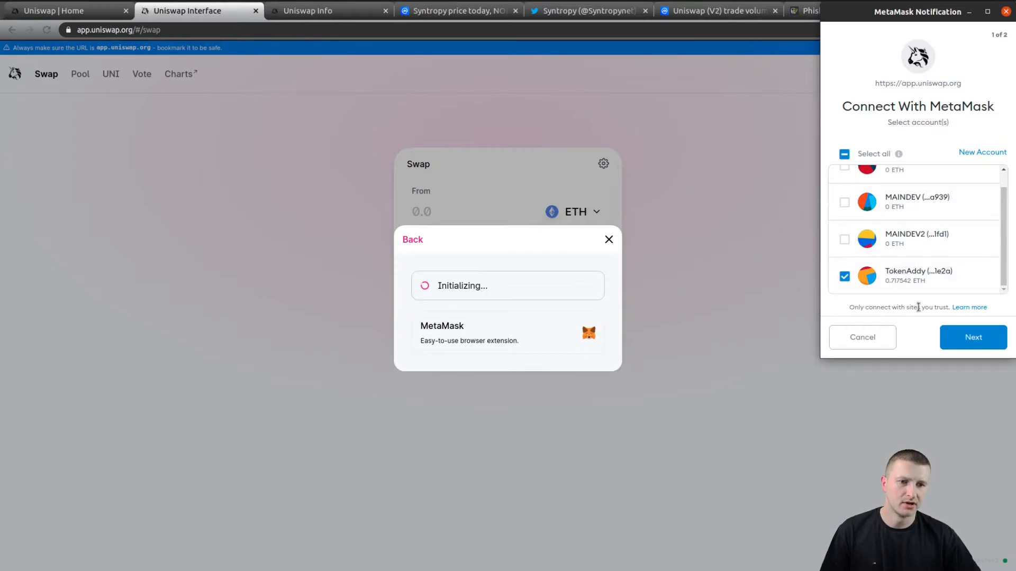
click(973, 337)
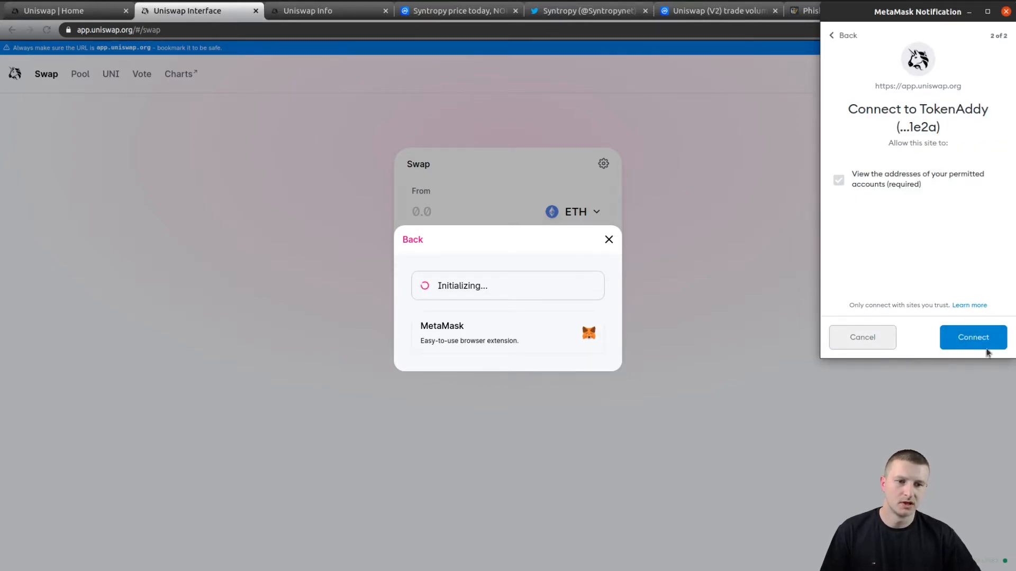
click(972, 337)
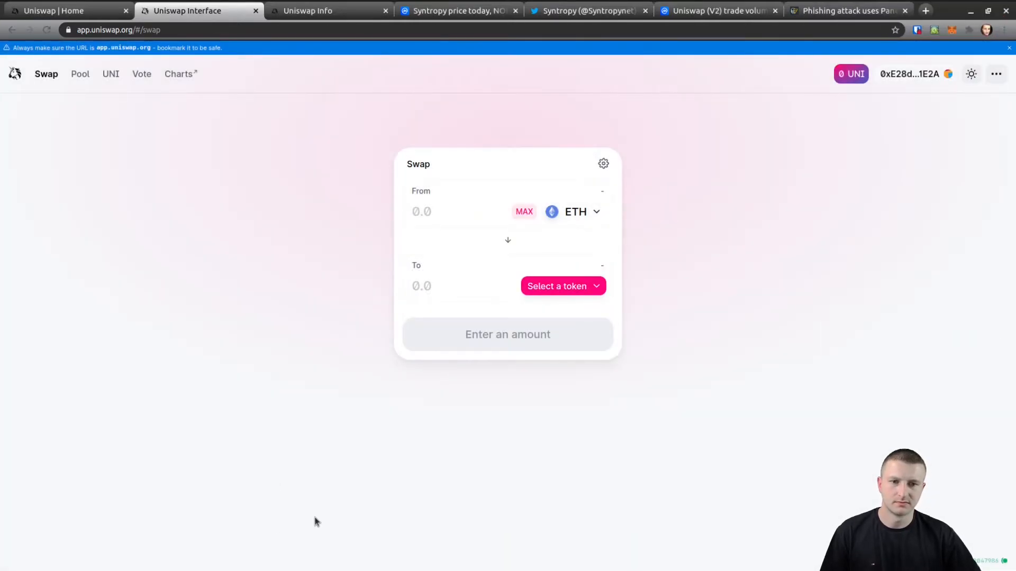
mouse_move(946, 187)
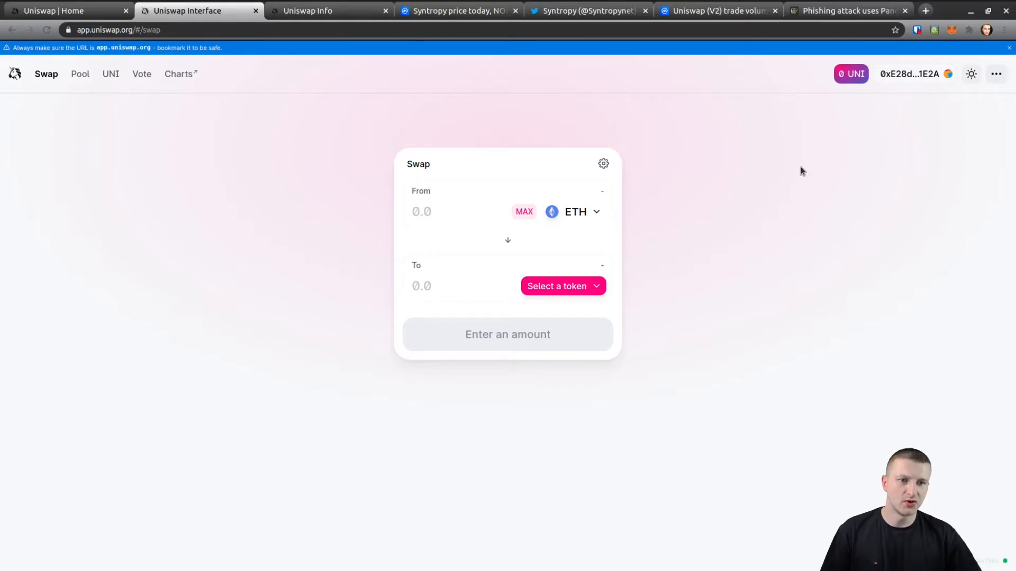
mouse_move(980, 174)
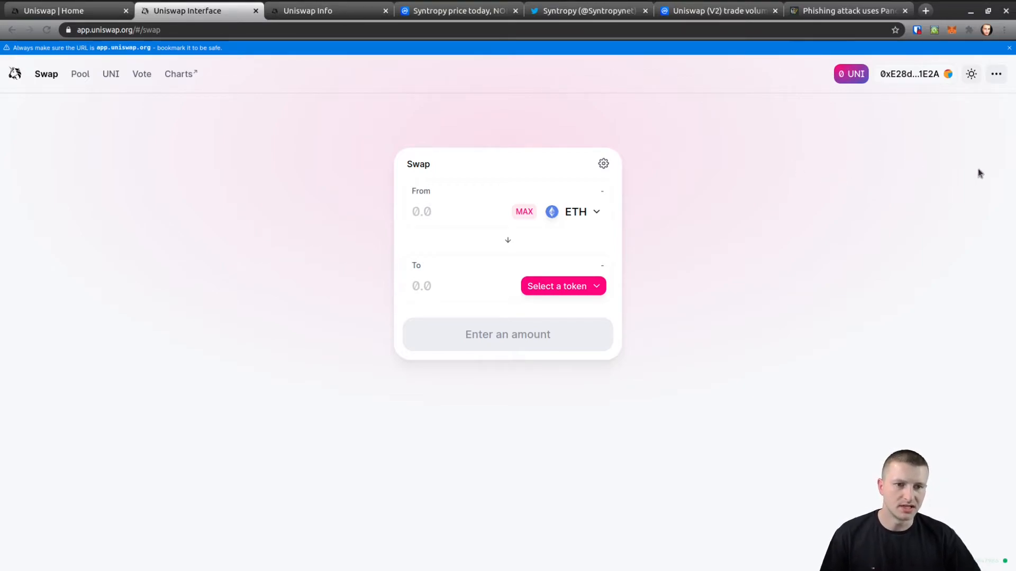
mouse_move(988, 173)
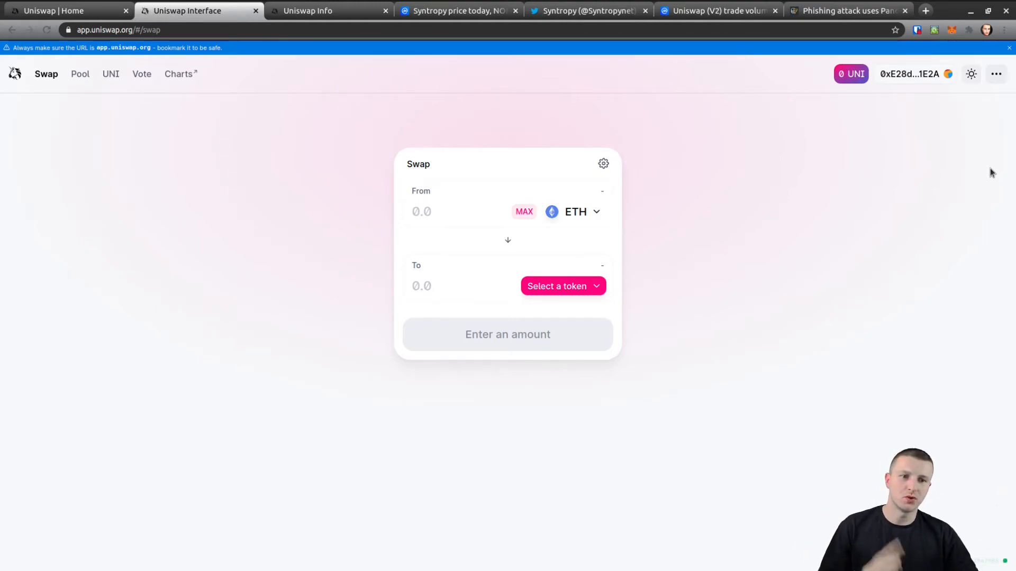
mouse_move(819, 167)
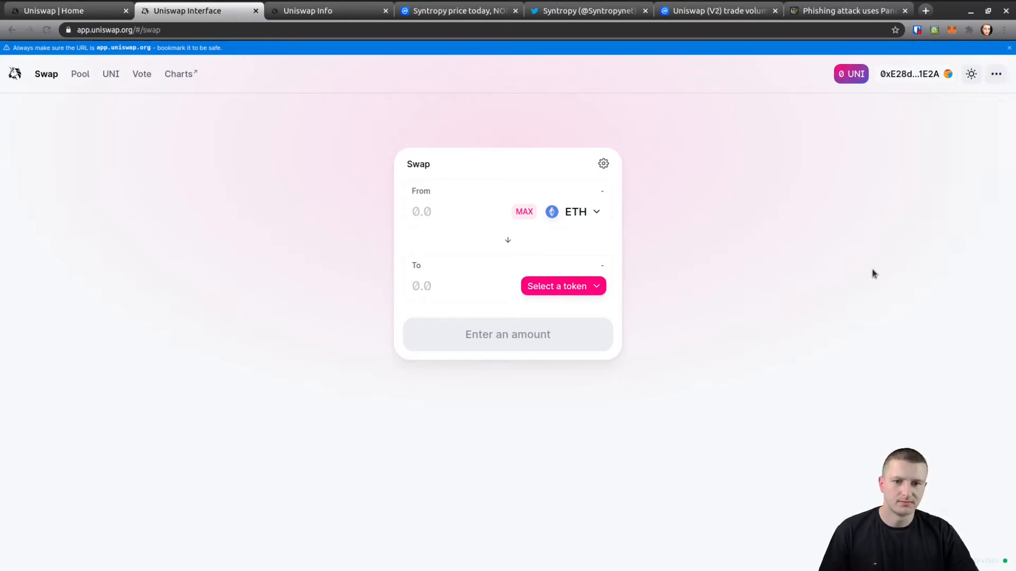
mouse_move(592, 216)
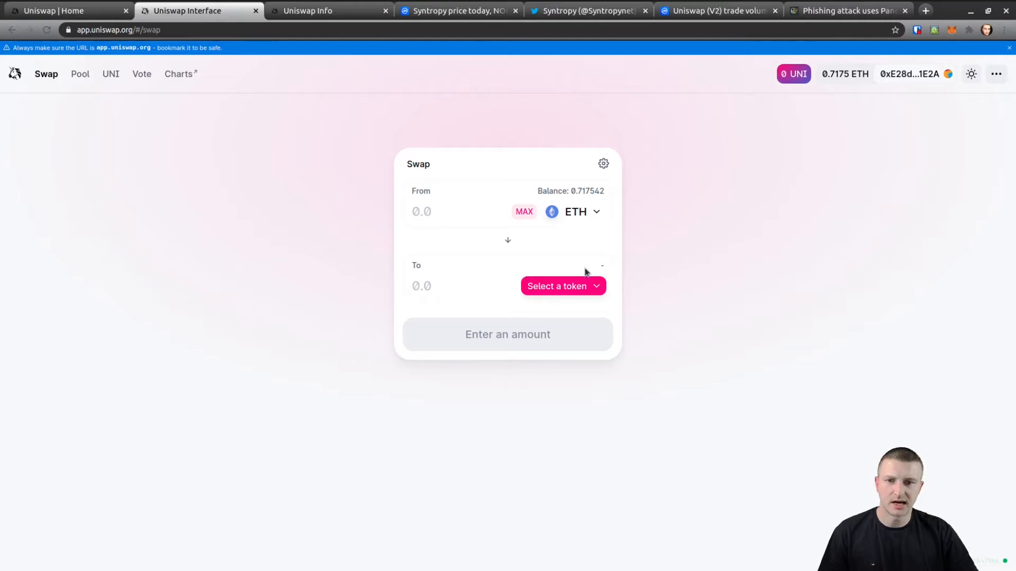
Switch to the CoinMarketCap Syntropy (NOIA) price page once the 0.717542 ETH balance loads.
click(458, 10)
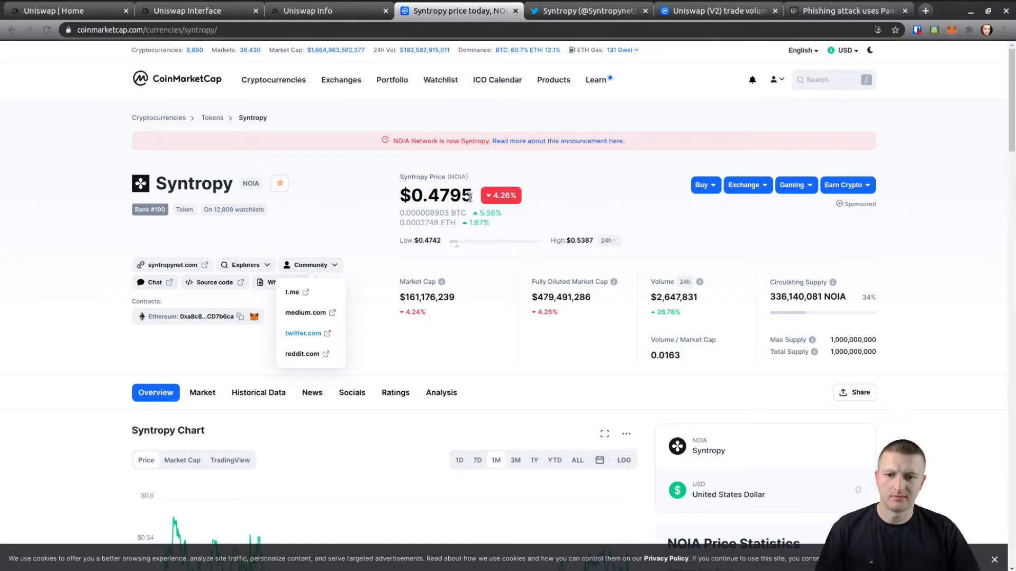
mouse_move(538, 240)
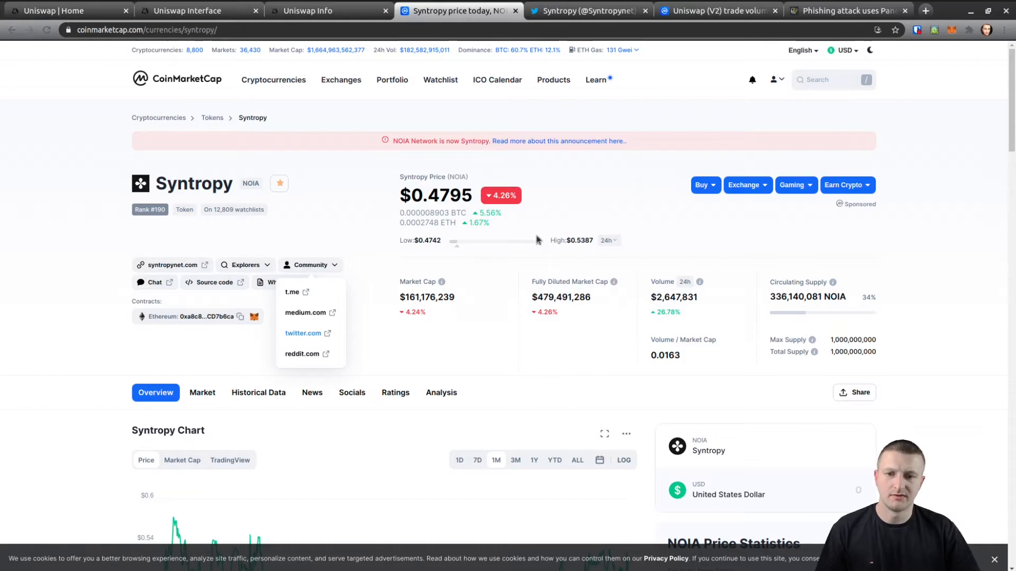
mouse_move(484, 266)
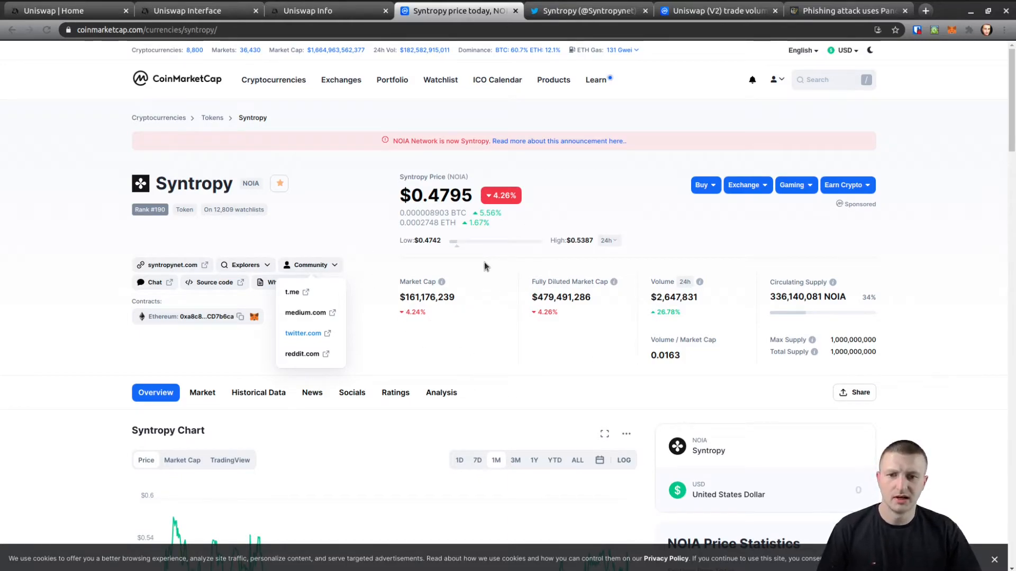
mouse_move(512, 289)
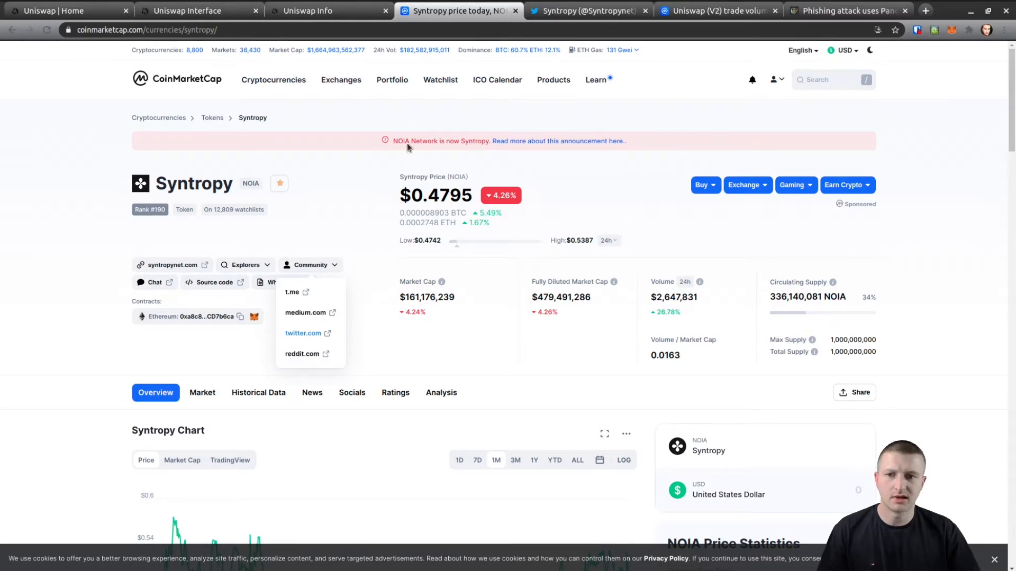
mouse_move(315, 11)
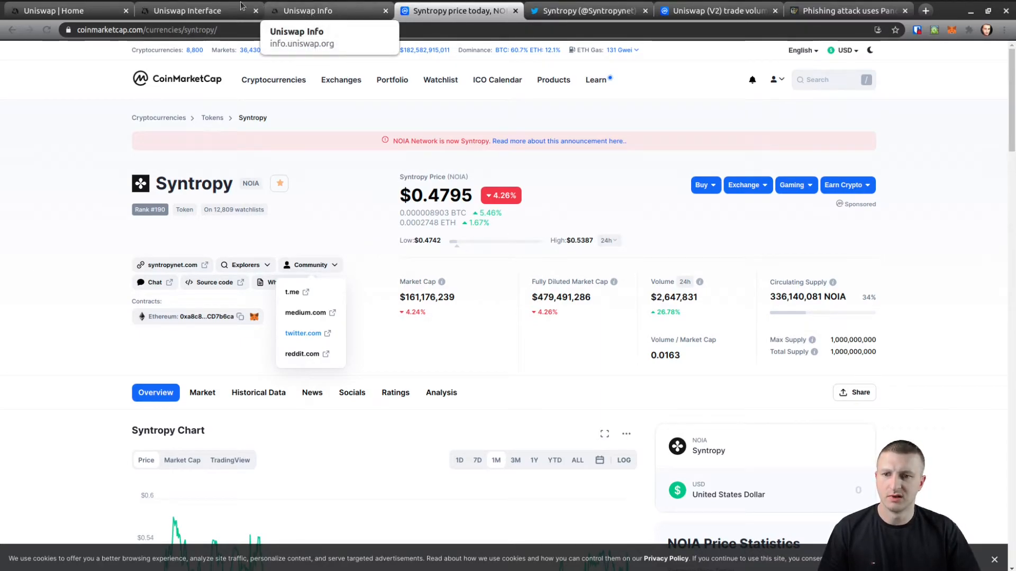
Go back to the Uniswap Interface tab after reviewing the Syntropy page.
click(188, 11)
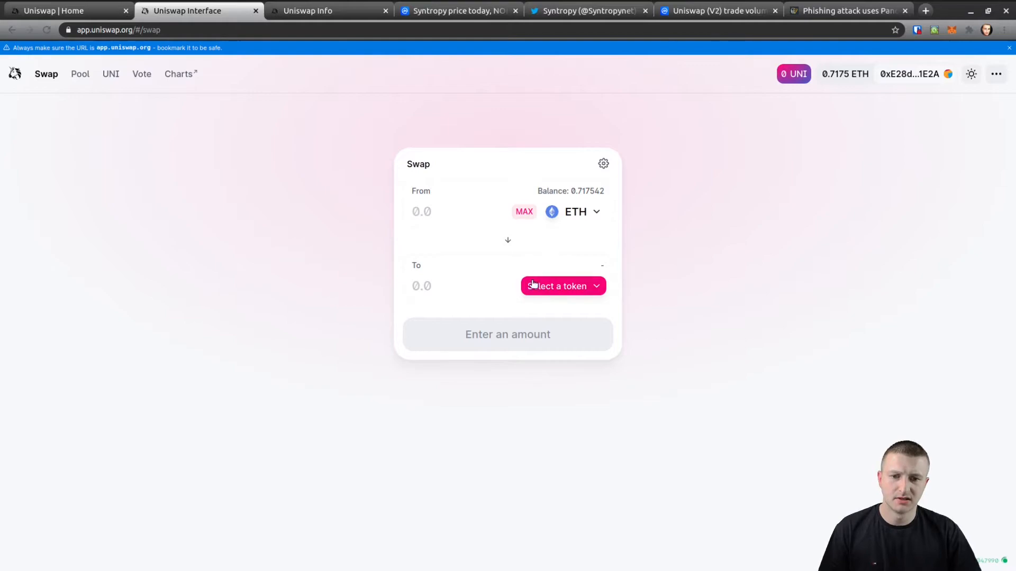
Open the receive-token list and its token list management view.
click(563, 286)
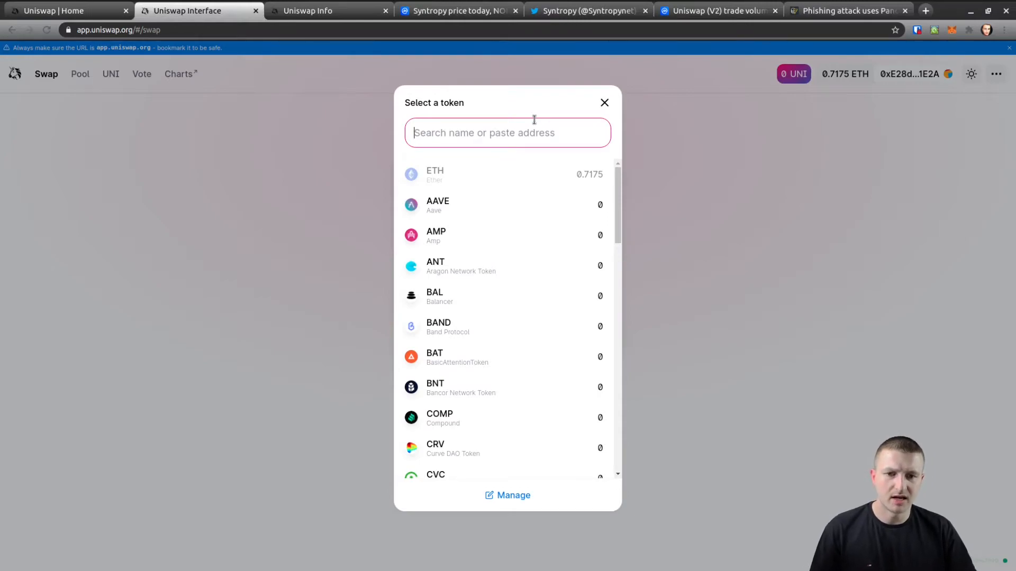
mouse_move(528, 204)
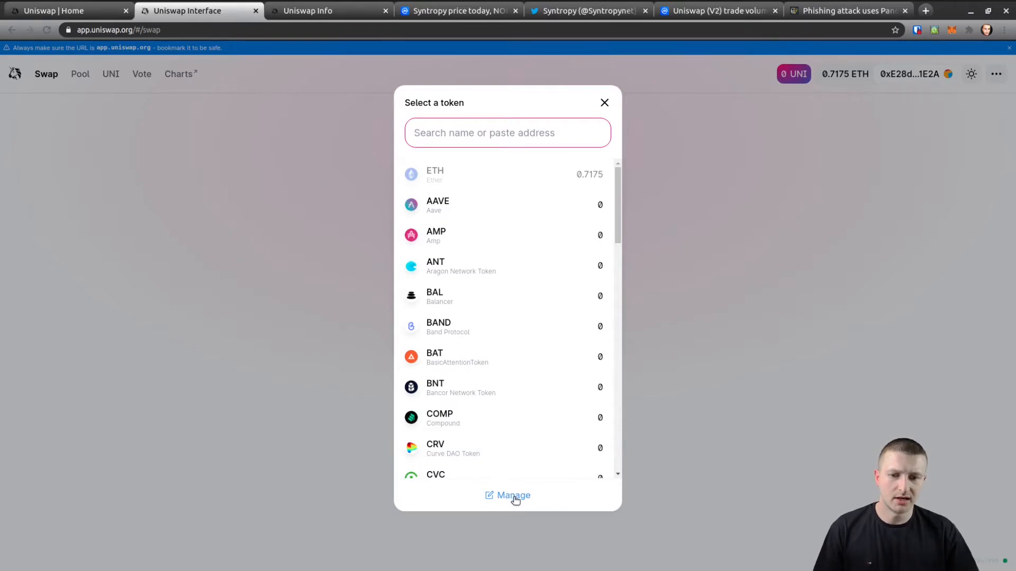
click(513, 496)
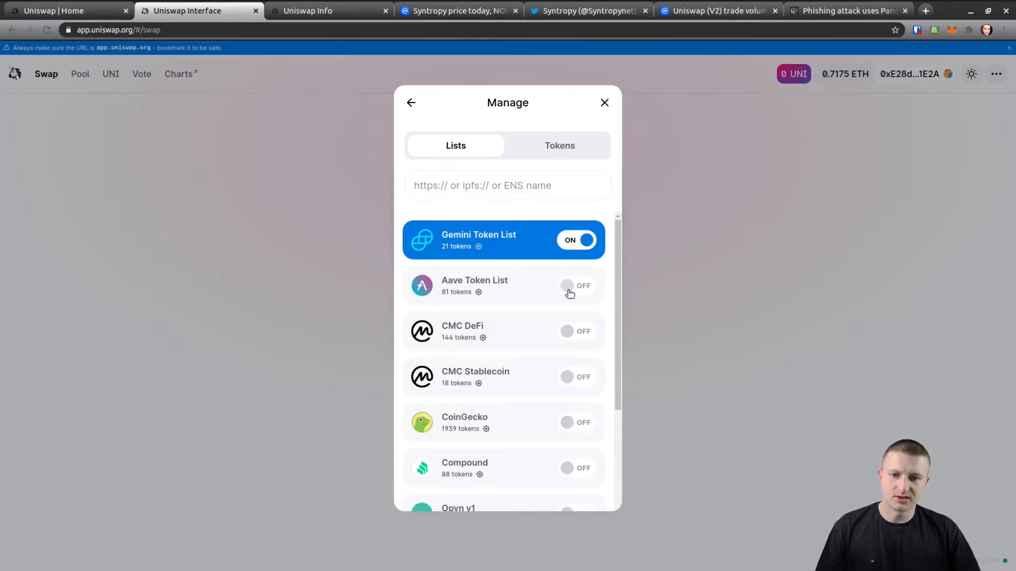
Check the empty custom Tokens tab and the Lists tab, then return to token selection.
scroll(down, 3)
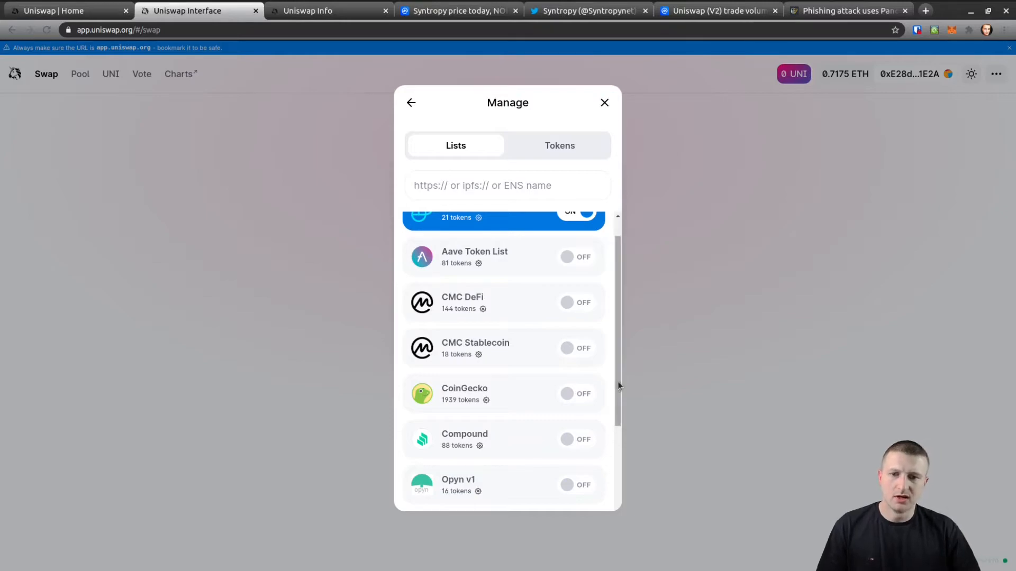
mouse_move(582, 248)
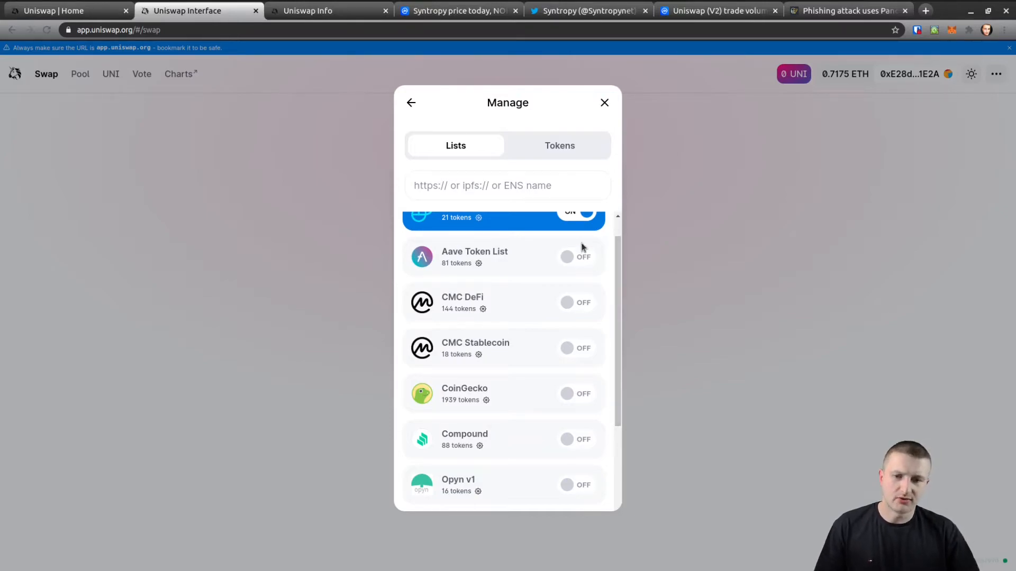
mouse_move(555, 154)
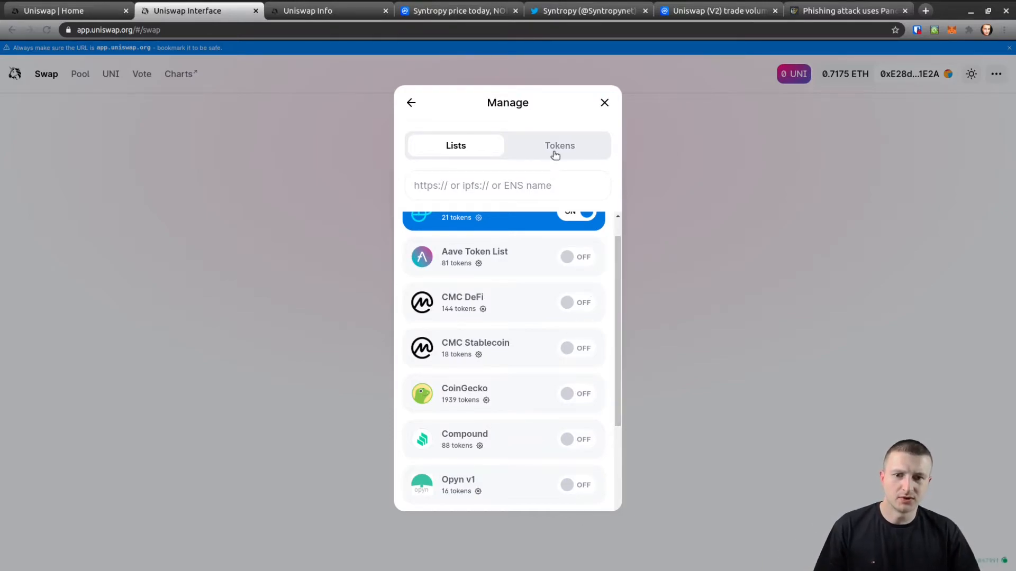
click(559, 145)
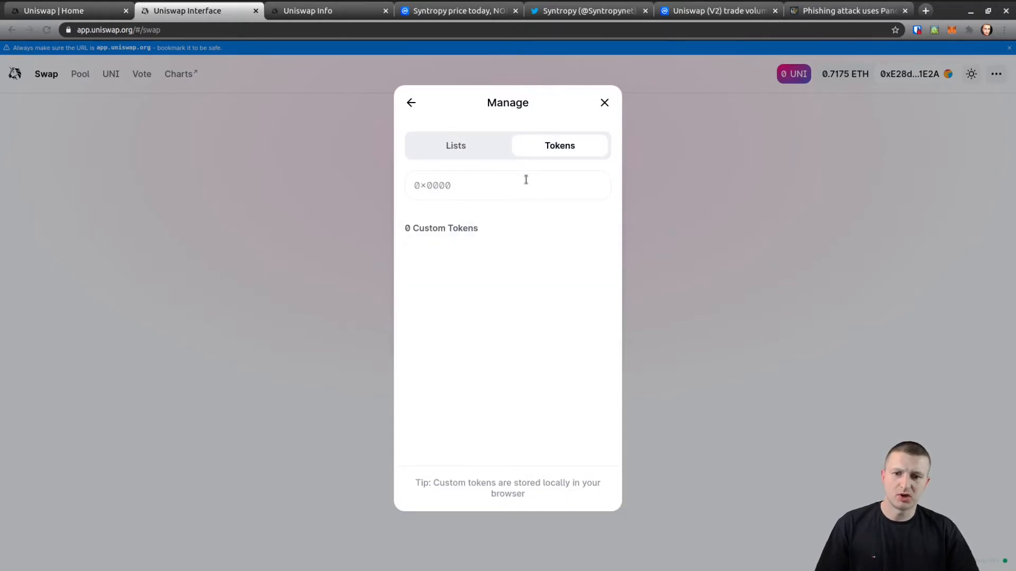
mouse_move(518, 170)
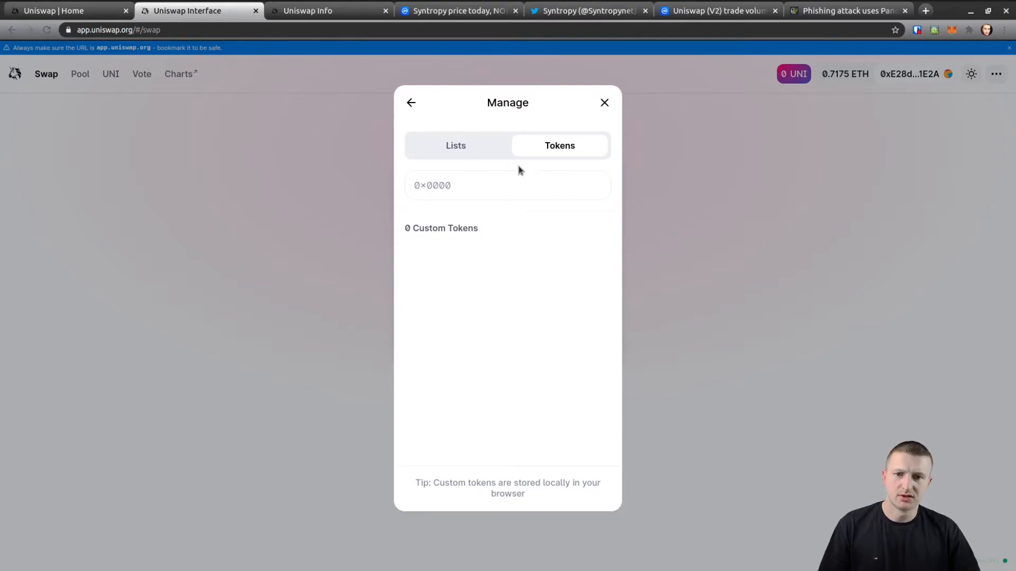
click(456, 145)
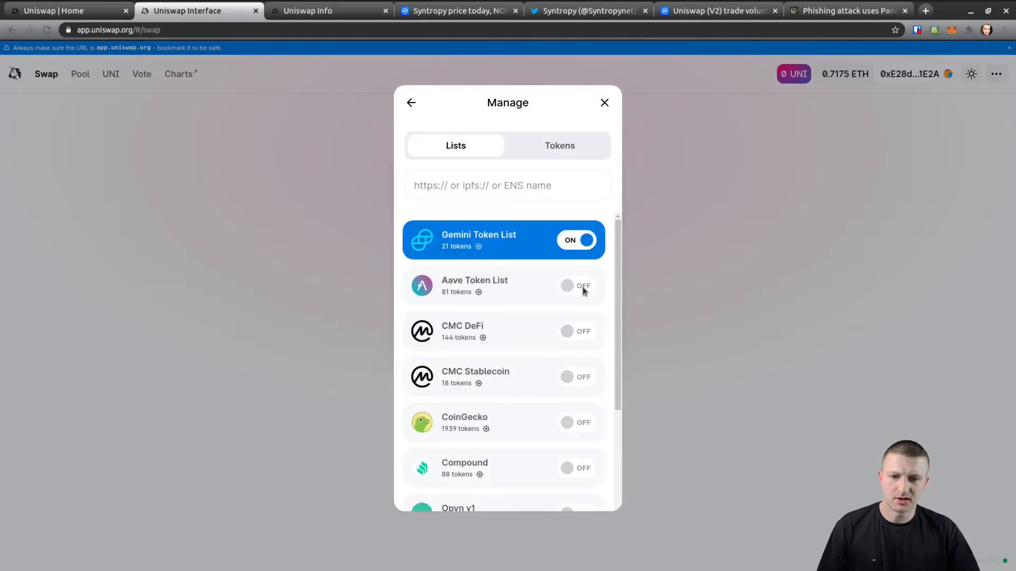
click(411, 102)
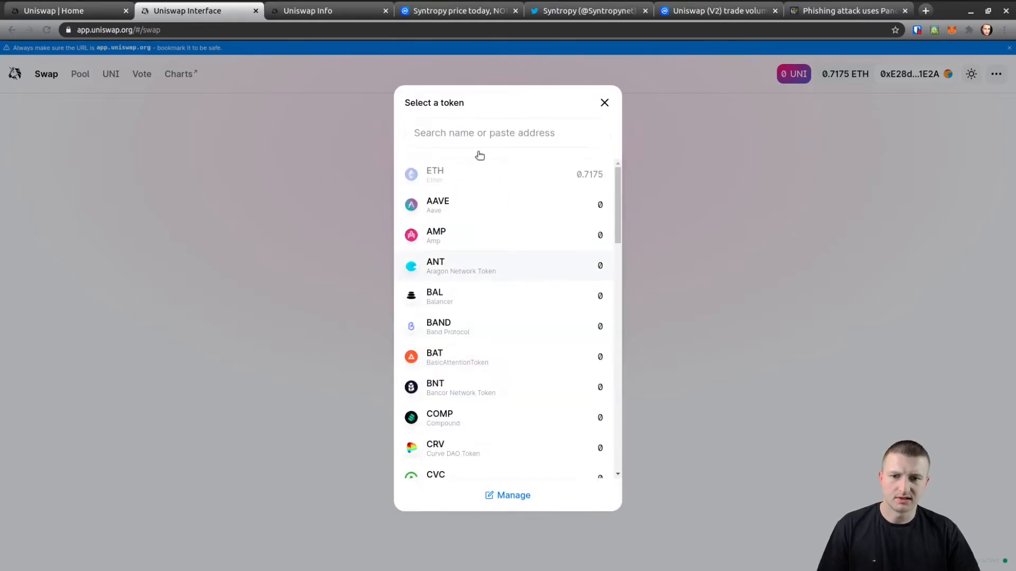
Search for 'noia' and start importing the NOIA (Syntropy) token.
click(507, 133)
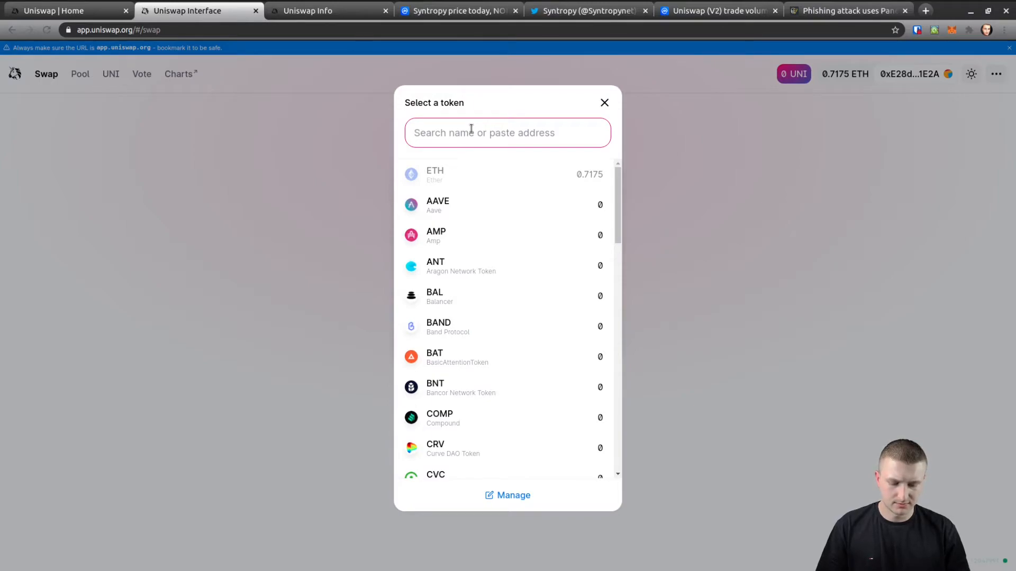
text(noia)
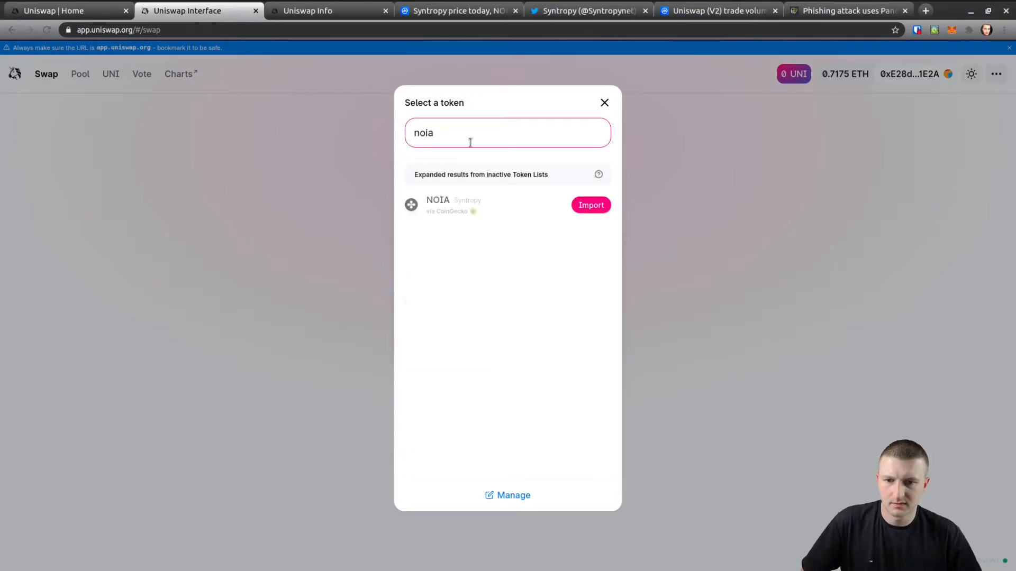
mouse_move(516, 286)
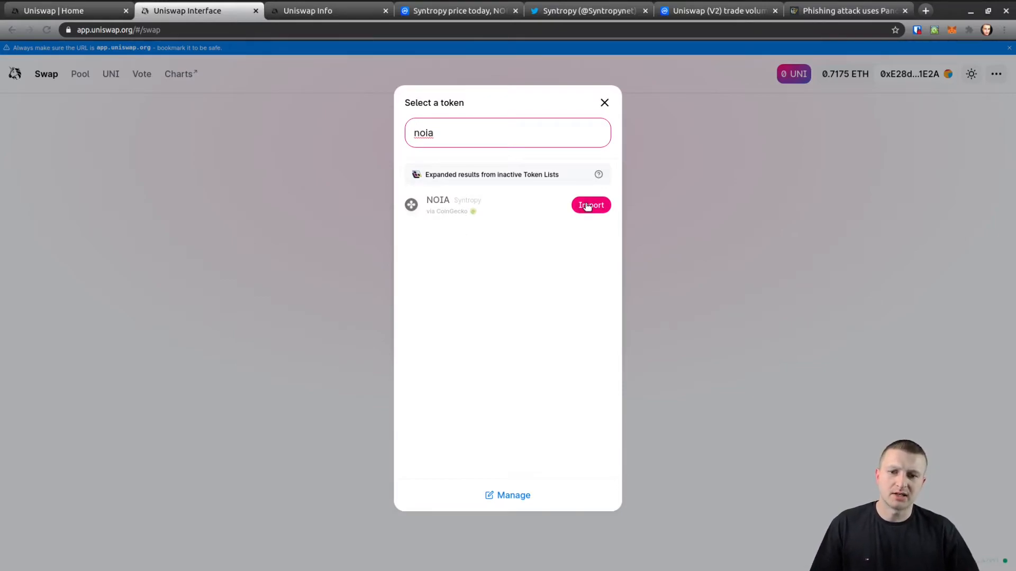
mouse_move(489, 511)
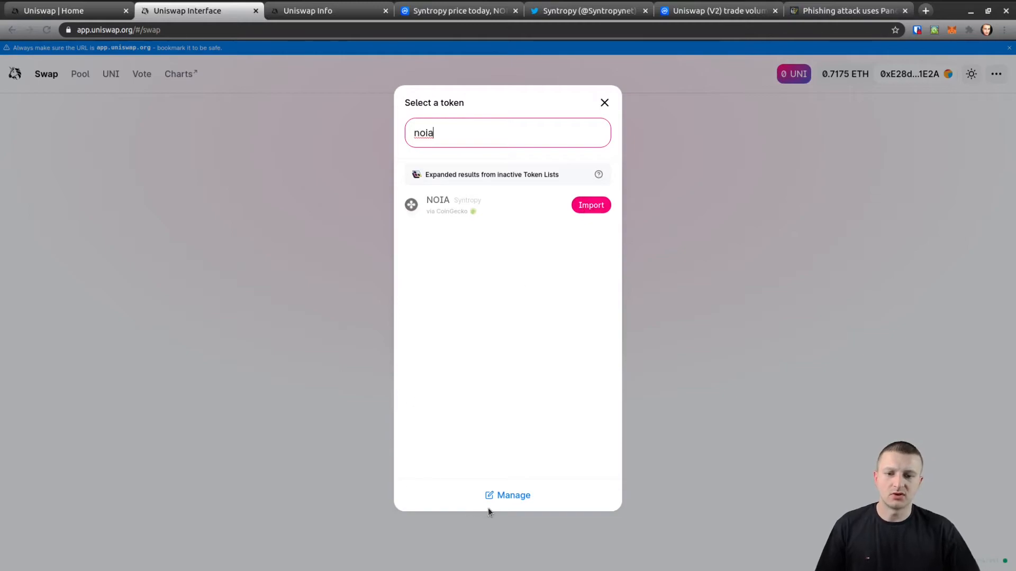
mouse_move(488, 302)
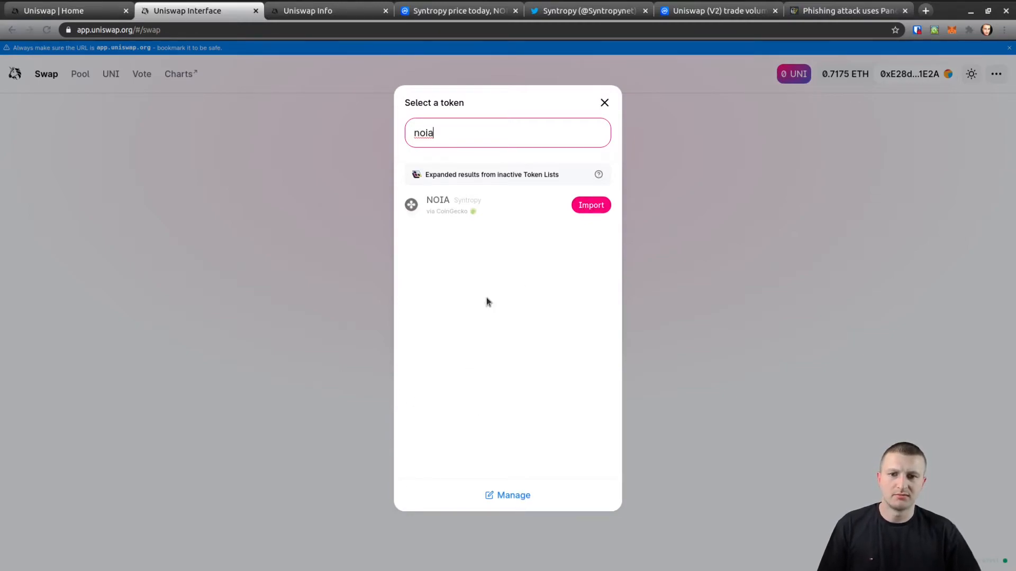
click(589, 205)
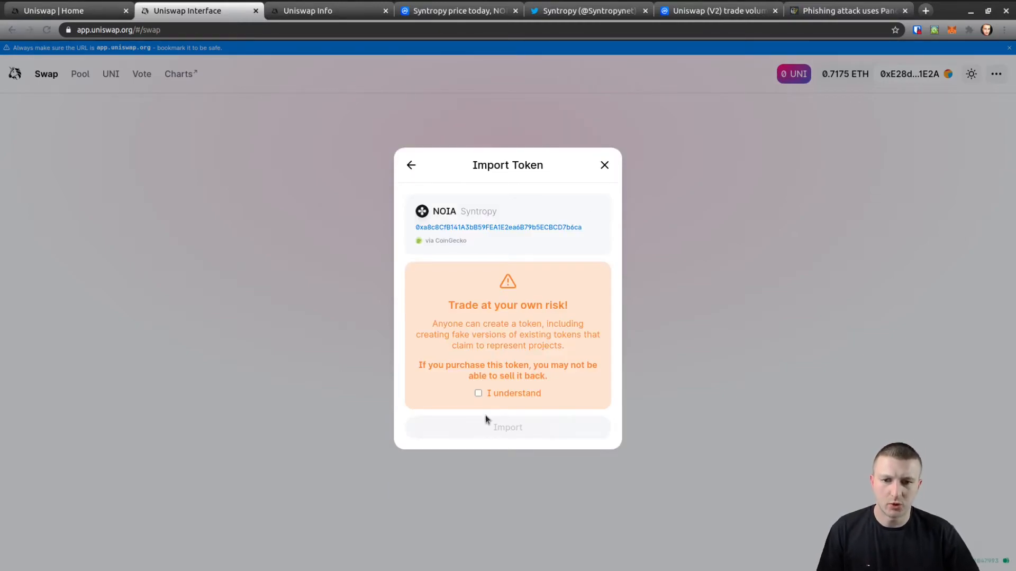
mouse_move(462, 231)
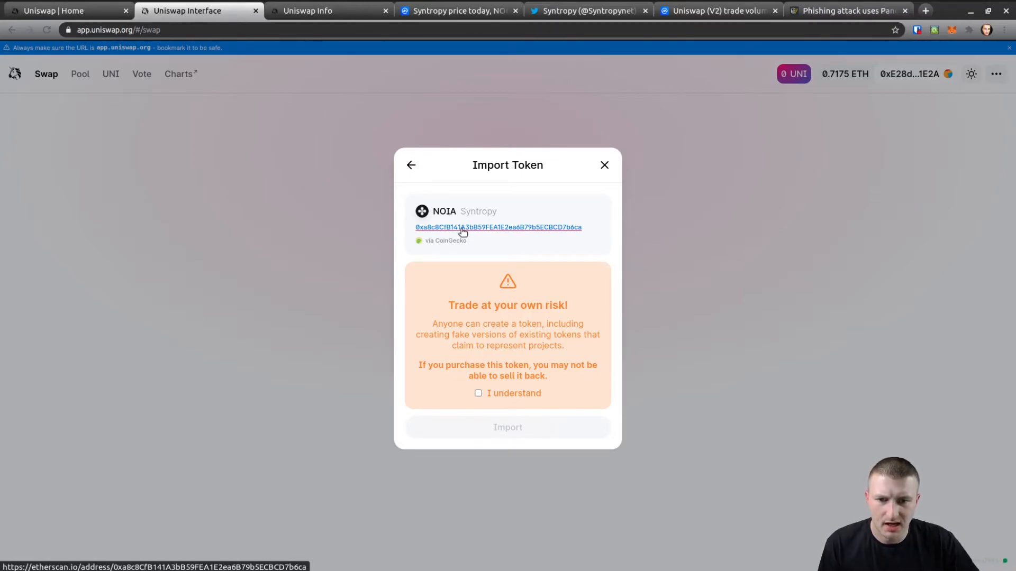
mouse_move(586, 227)
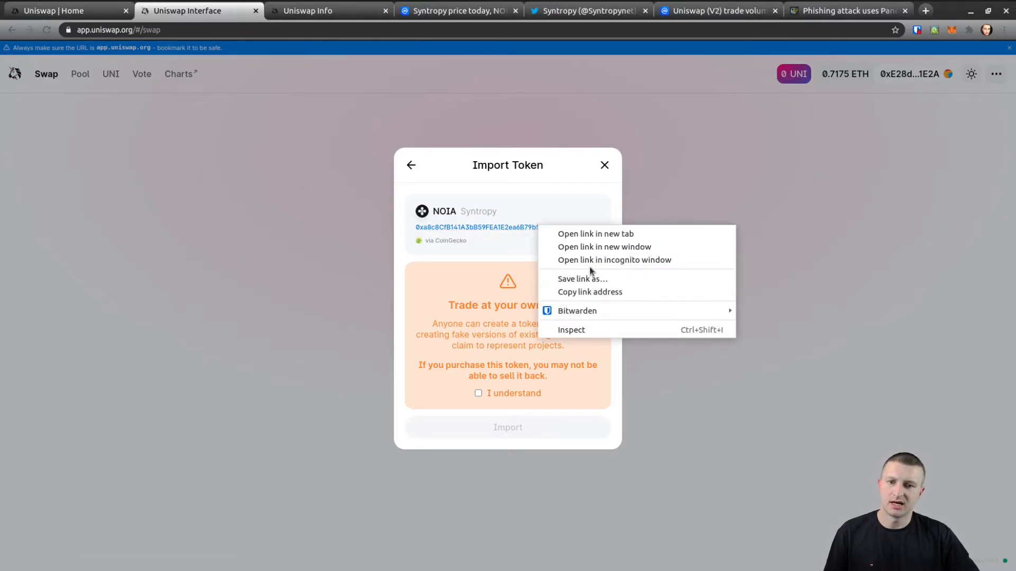
click(610, 294)
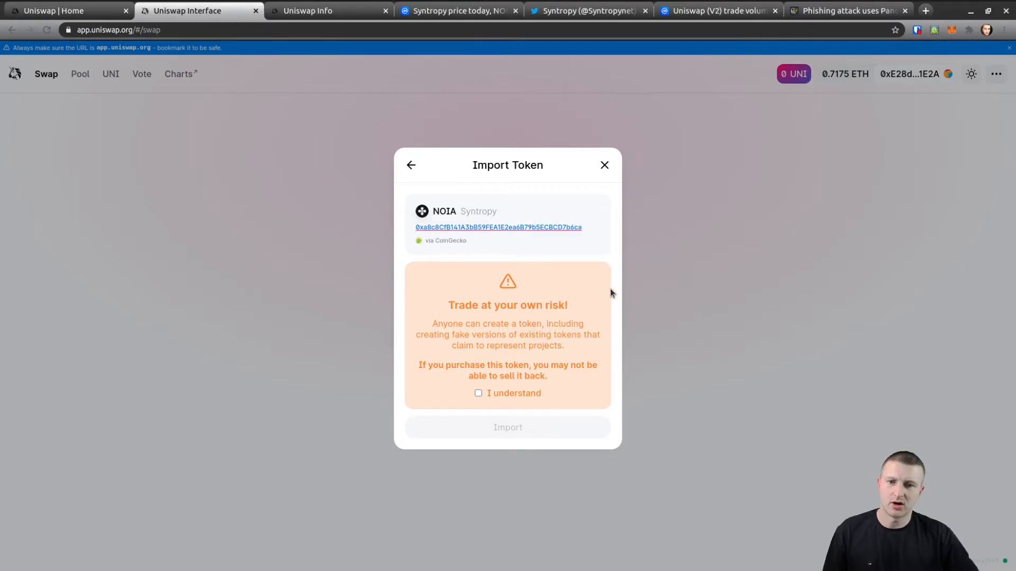
mouse_move(468, 259)
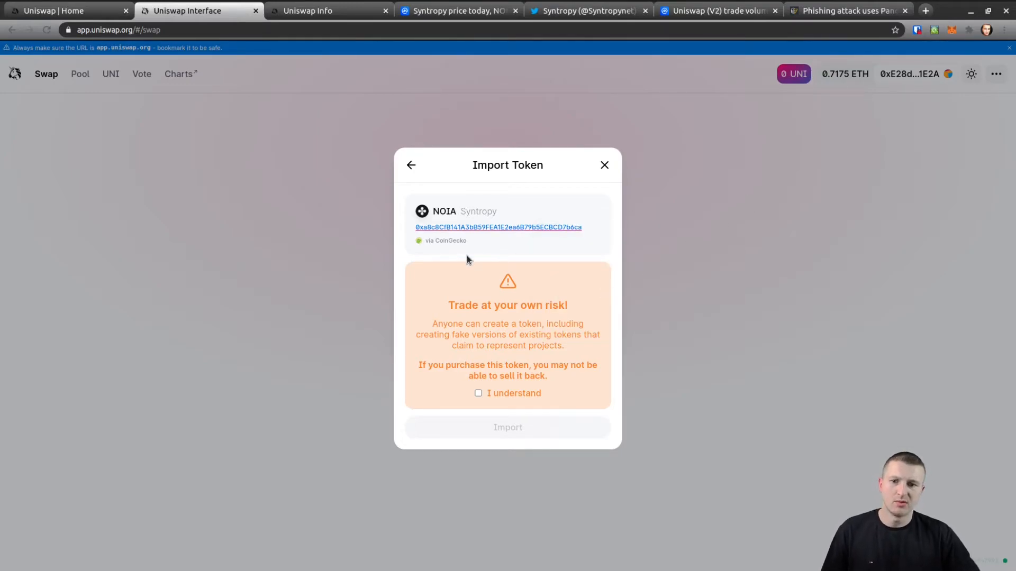
mouse_move(468, 230)
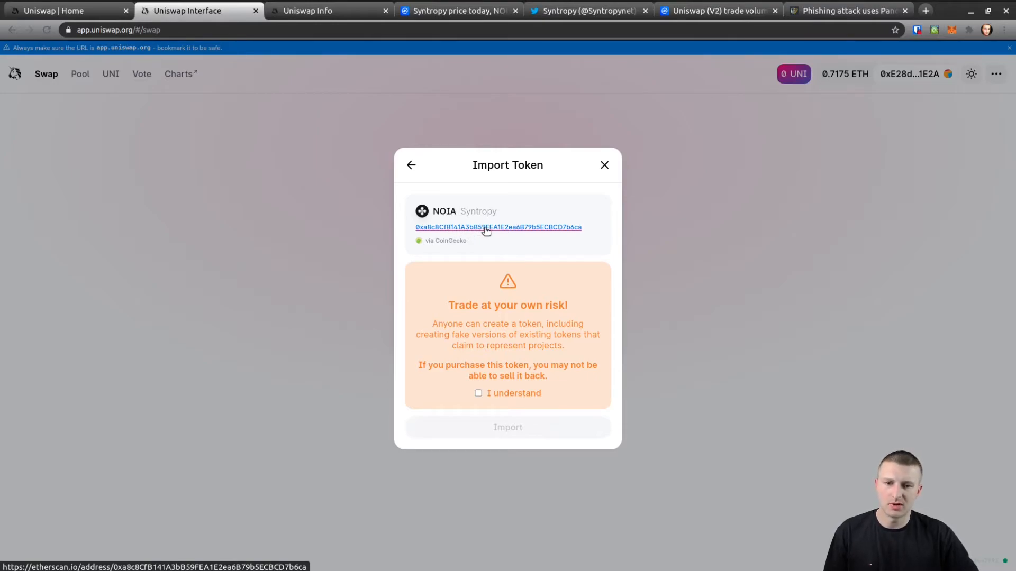
mouse_move(451, 240)
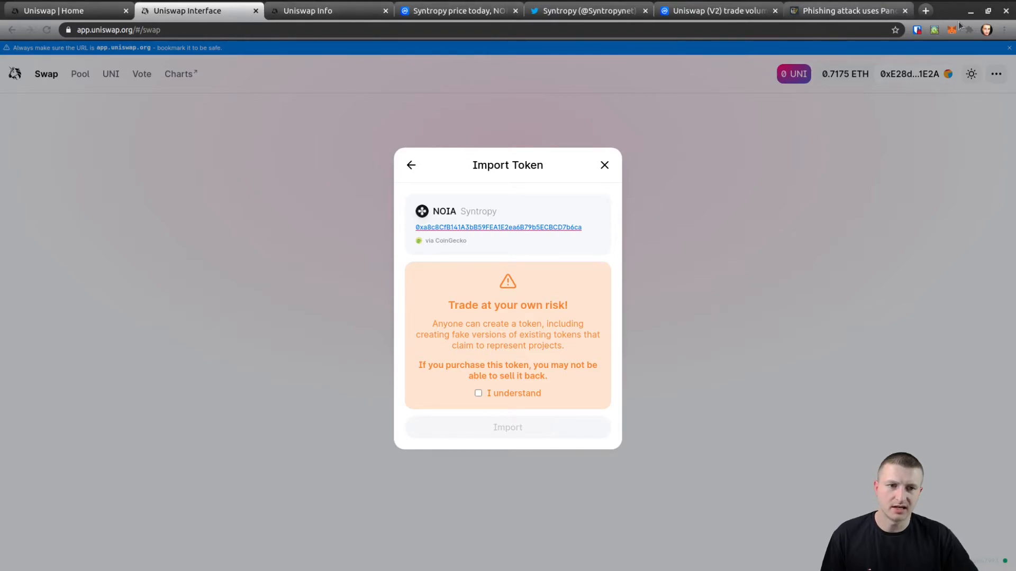
click(926, 11)
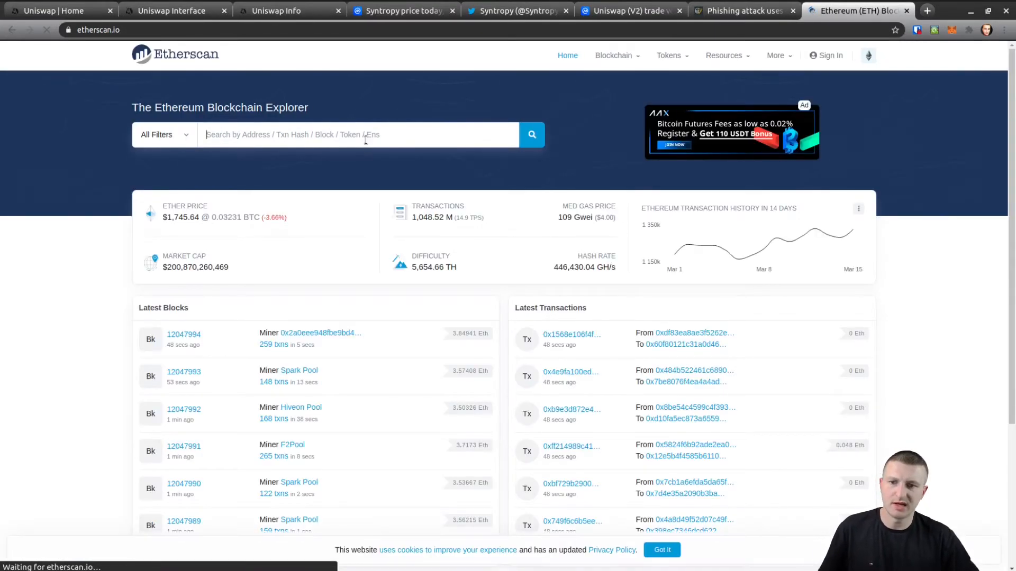
Look up the NOIA contract address on Etherscan, confirm it's Syntropy: NOIA Token, and return to Uniswap.
text(https://etherscan.io/address/0xa8c8CfB141A3bB59FEA1E2ea6B79b5ECBCD7b)
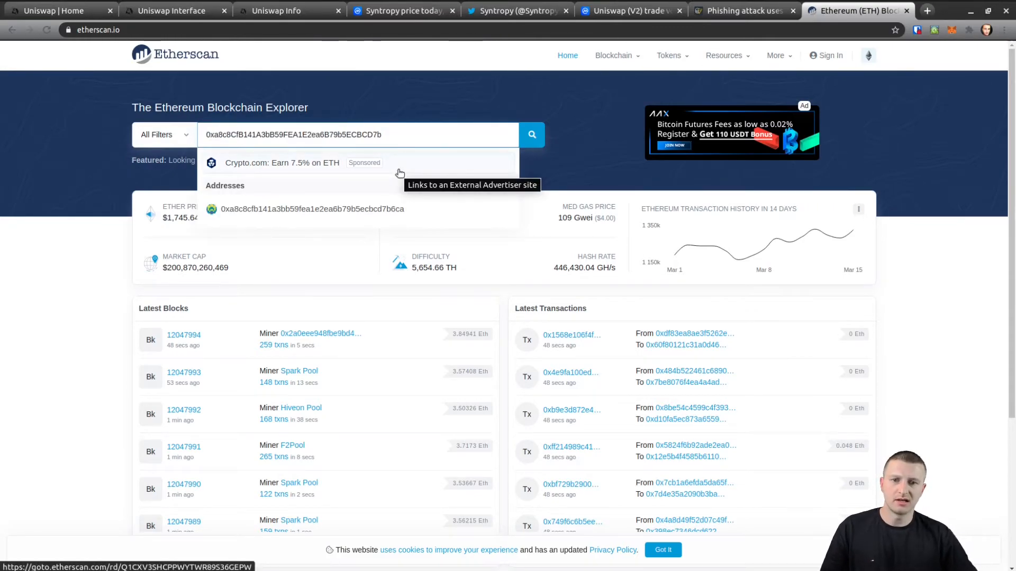
click(532, 135)
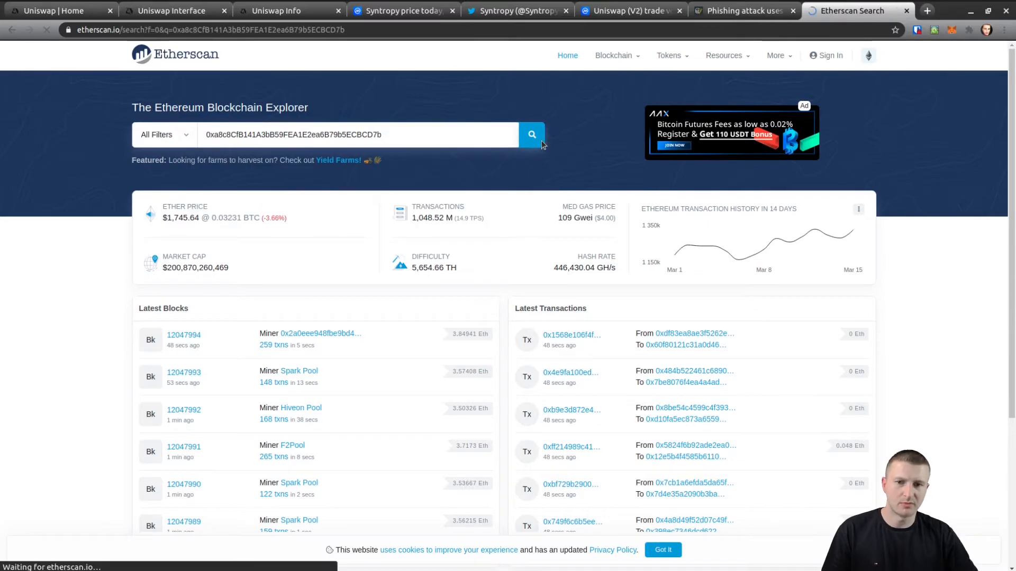
click(531, 135)
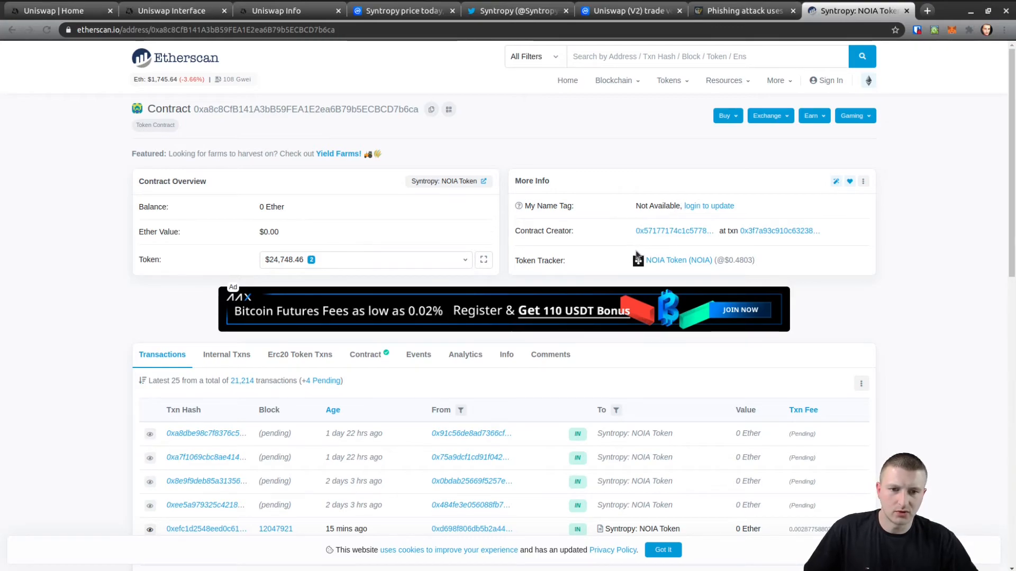
mouse_move(653, 279)
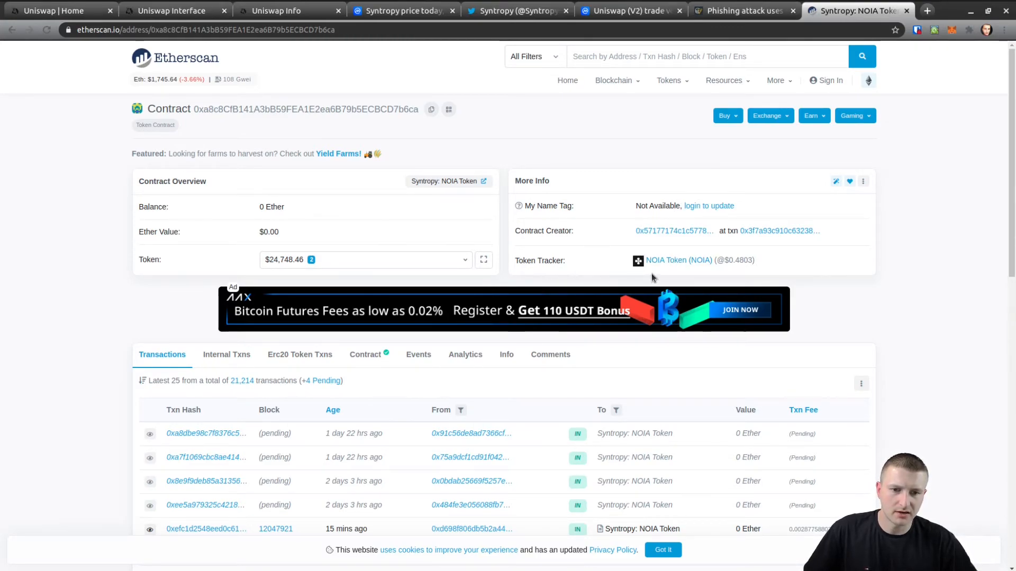
mouse_move(678, 259)
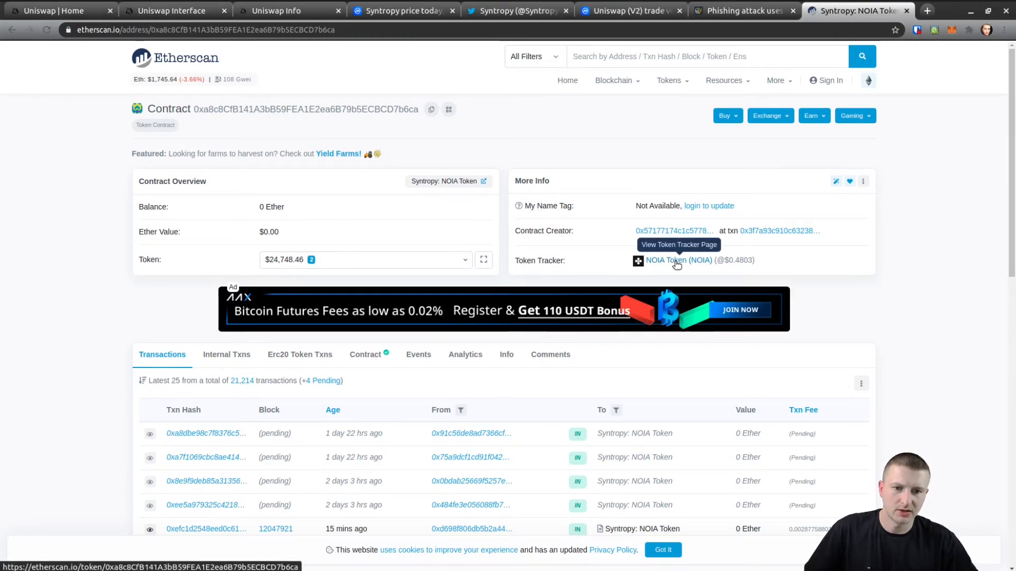
mouse_move(748, 270)
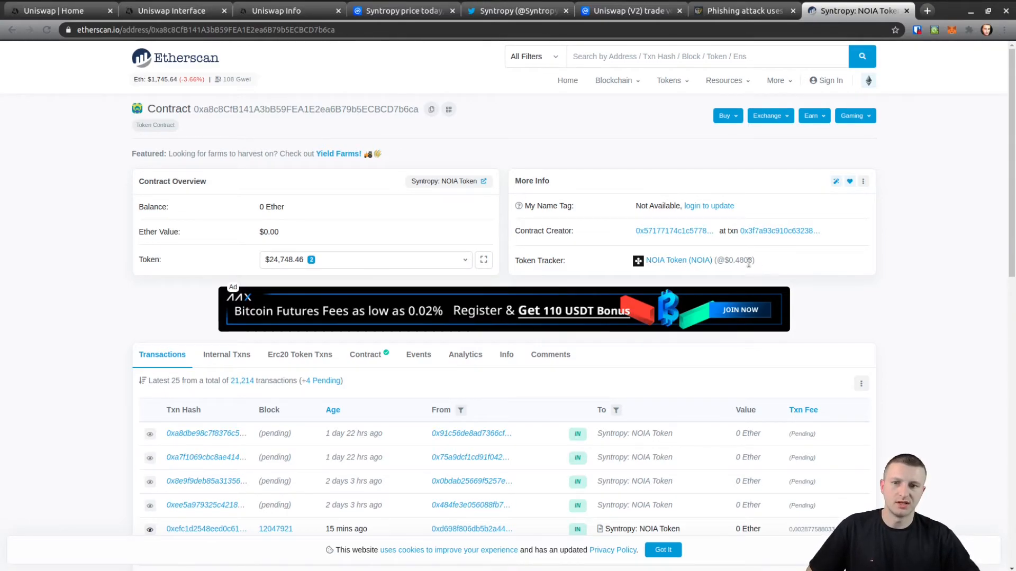
click(171, 11)
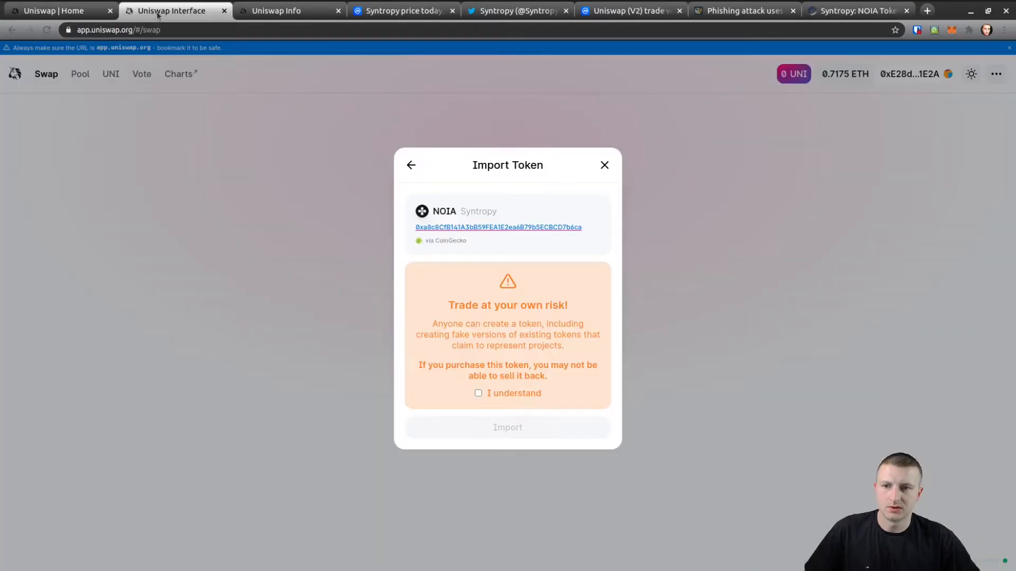
mouse_move(505, 327)
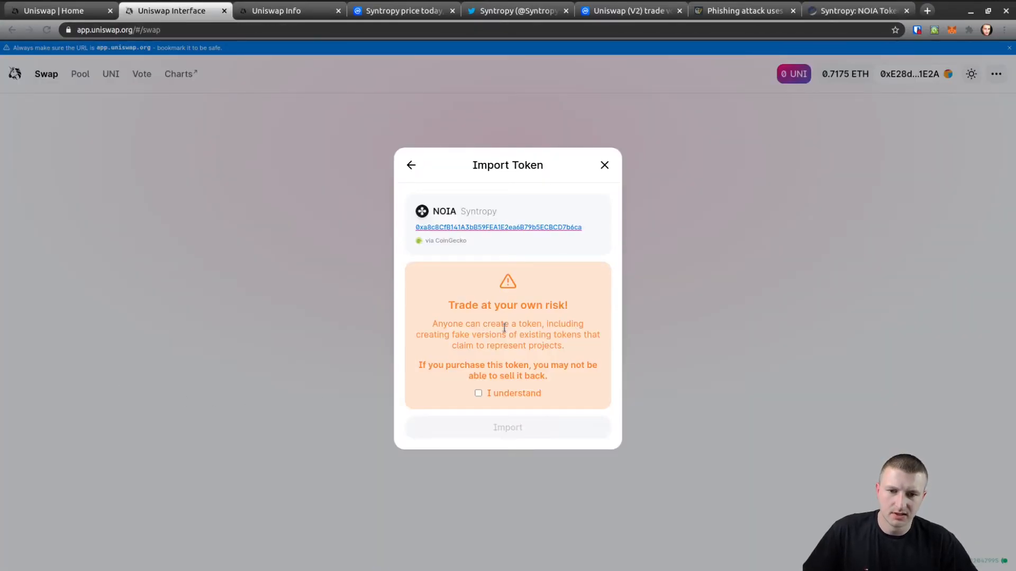
mouse_move(444, 345)
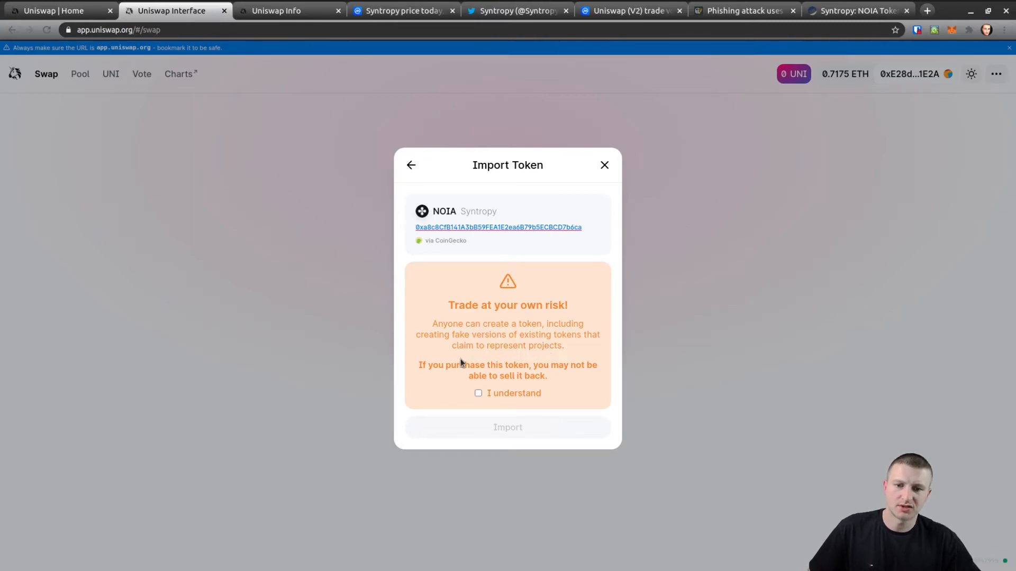
mouse_move(489, 389)
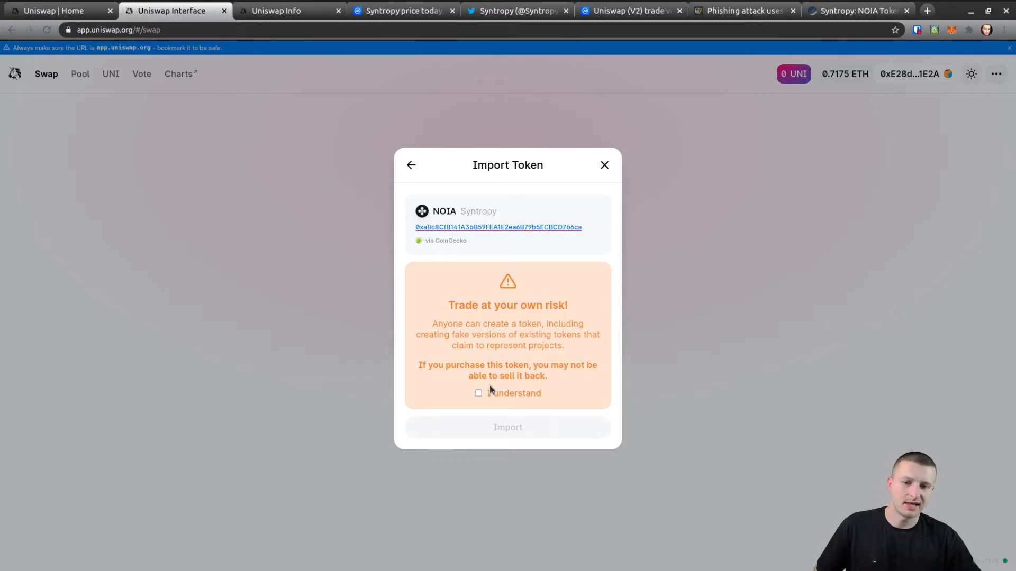
mouse_move(489, 260)
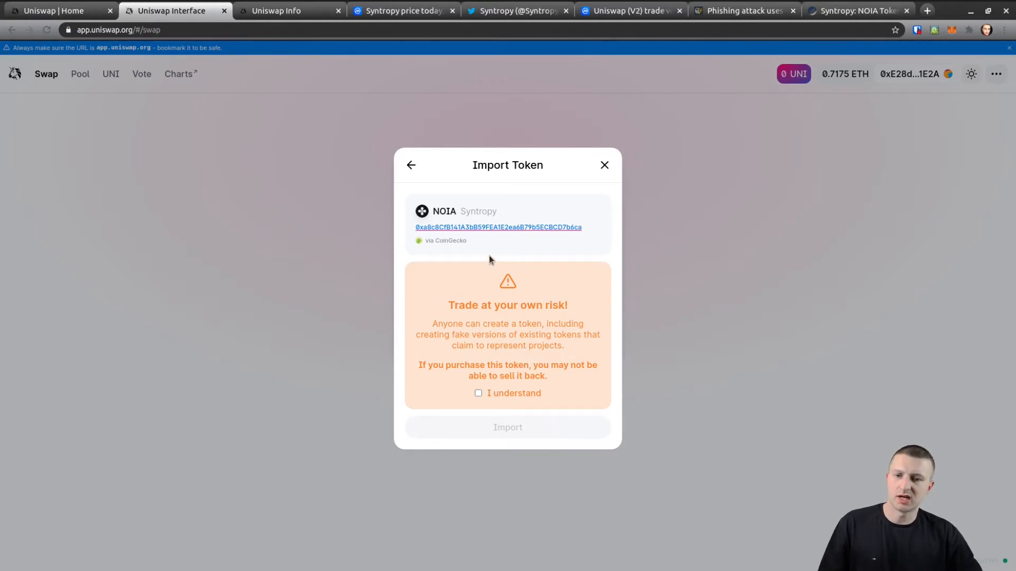
mouse_move(486, 228)
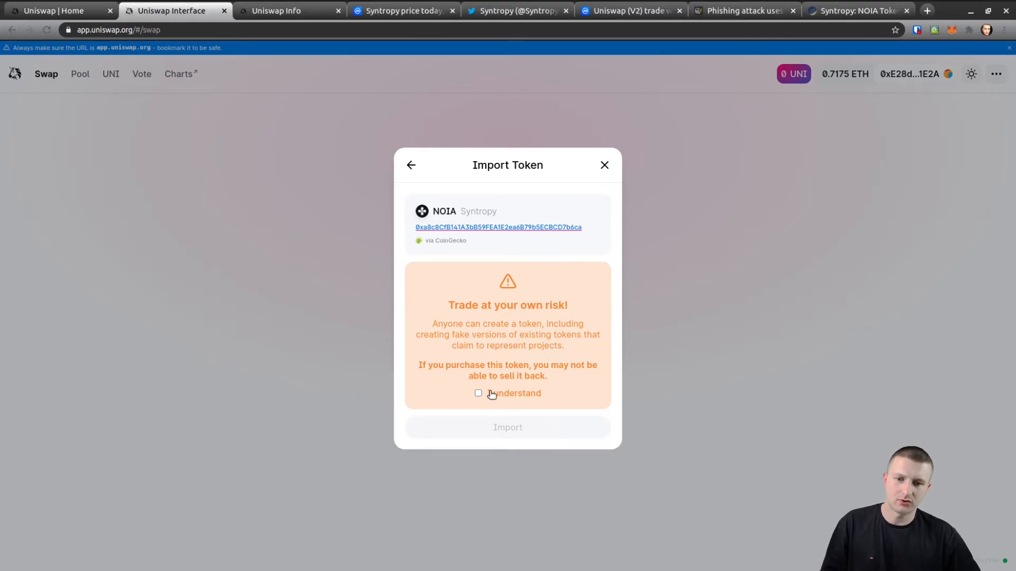
mouse_move(484, 404)
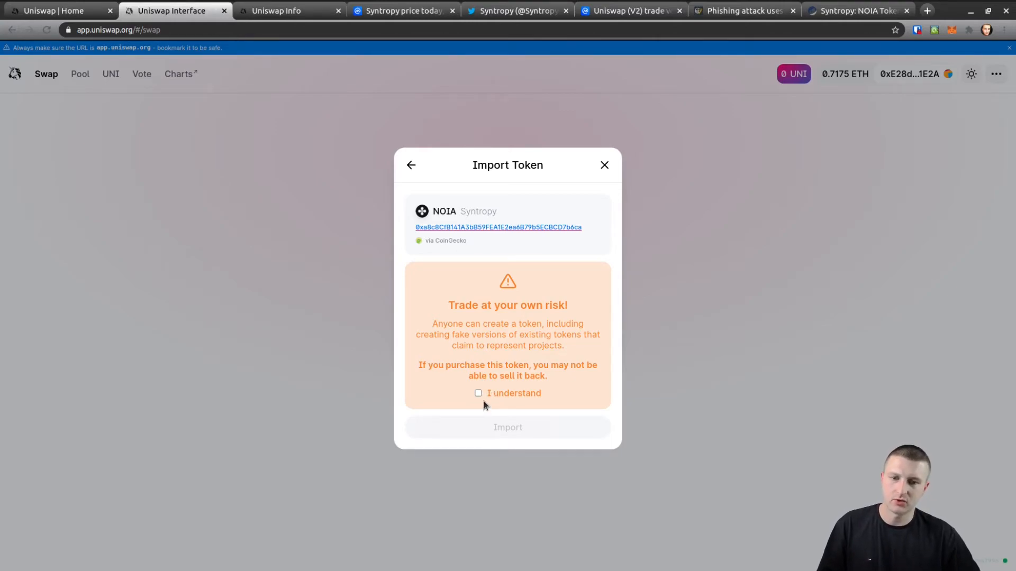
Accept the risk, import NOIA, and sell the max 0.7075423 ETH for about 2616.06 NOIA.
click(479, 393)
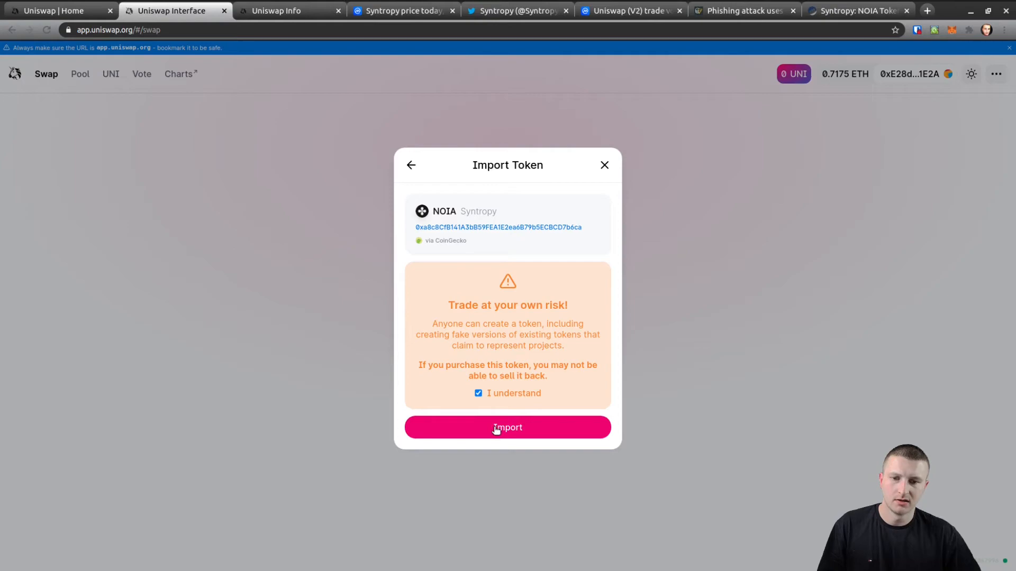
click(508, 428)
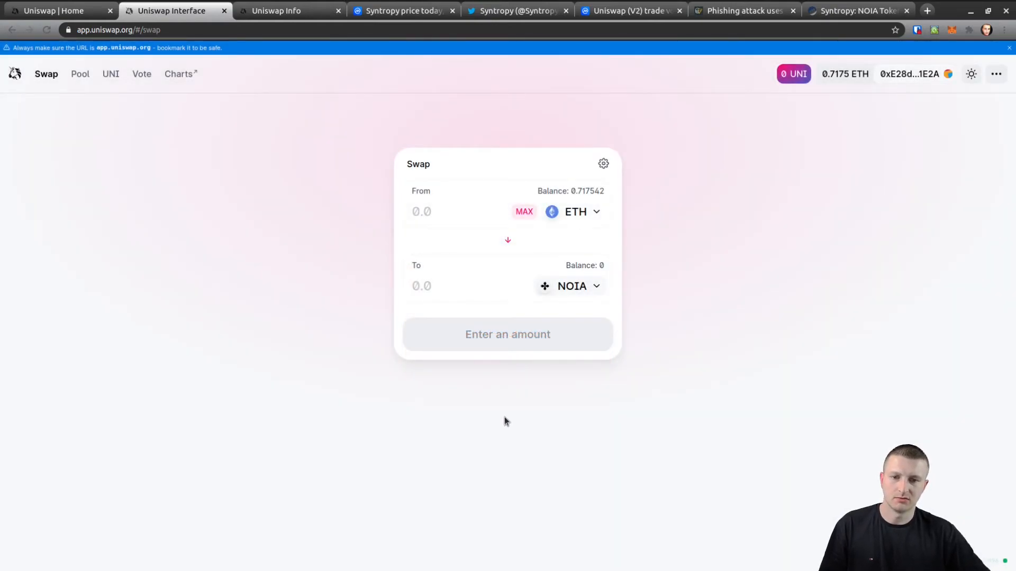
mouse_move(618, 330)
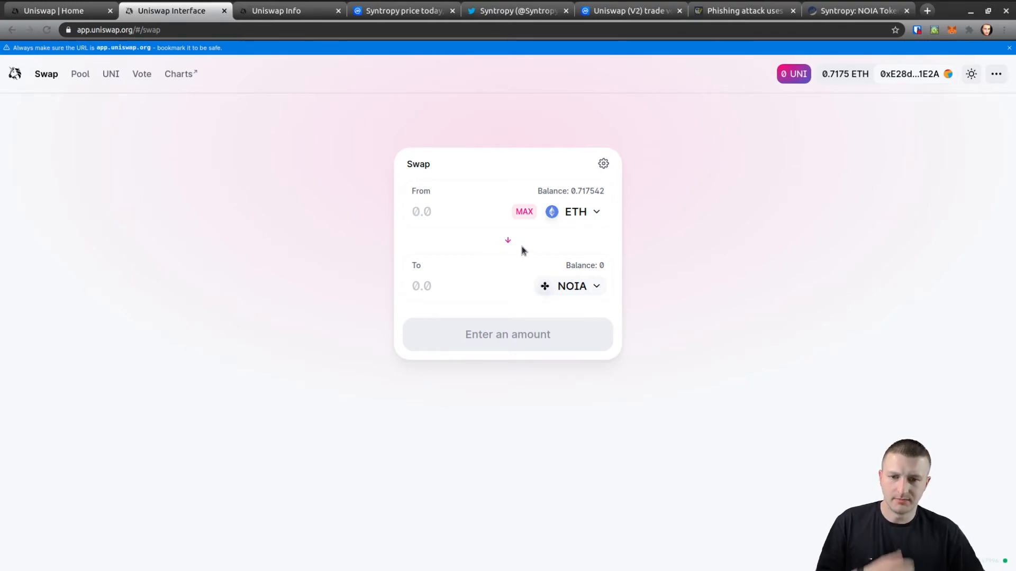
mouse_move(425, 211)
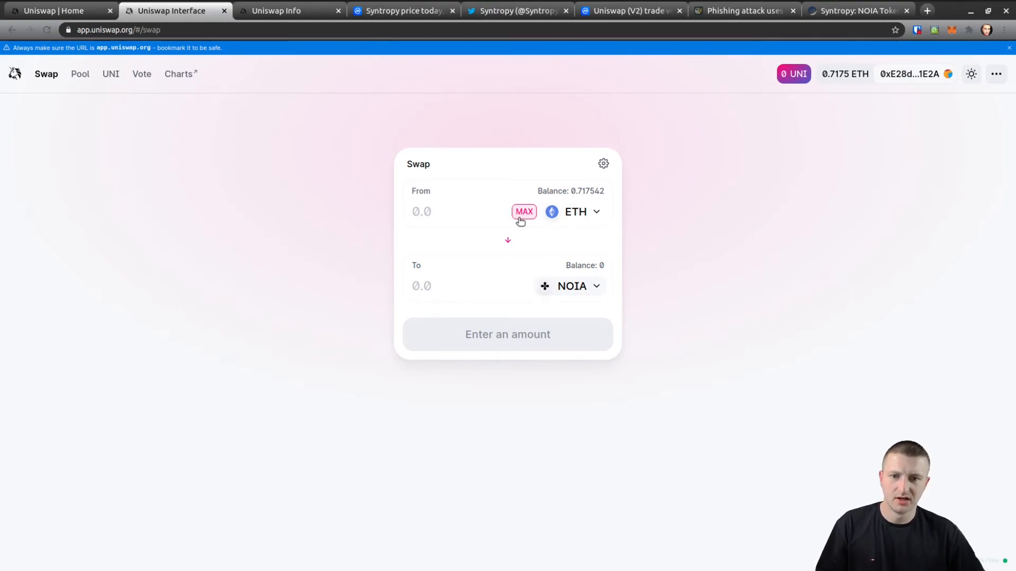
click(523, 211)
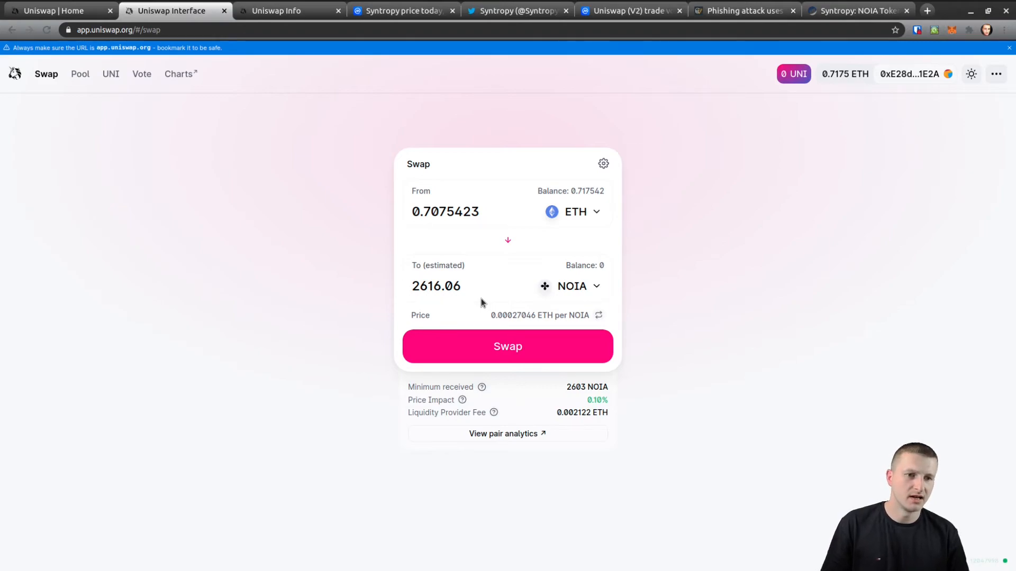
mouse_move(365, 248)
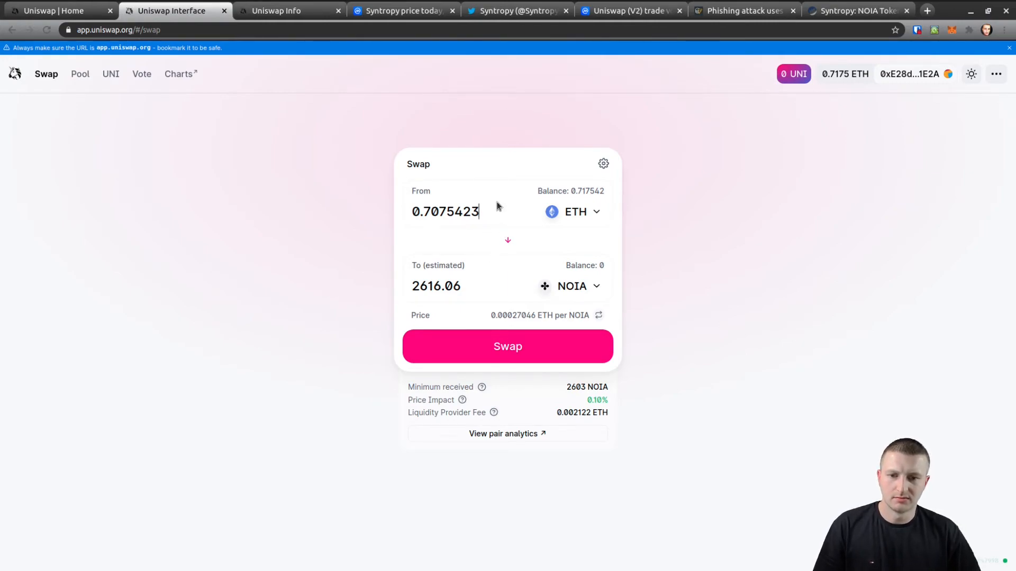
Replace the ETH amount with a target of 500 NOIA, estimated at 0.135123 ETH.
triple_click(445, 212)
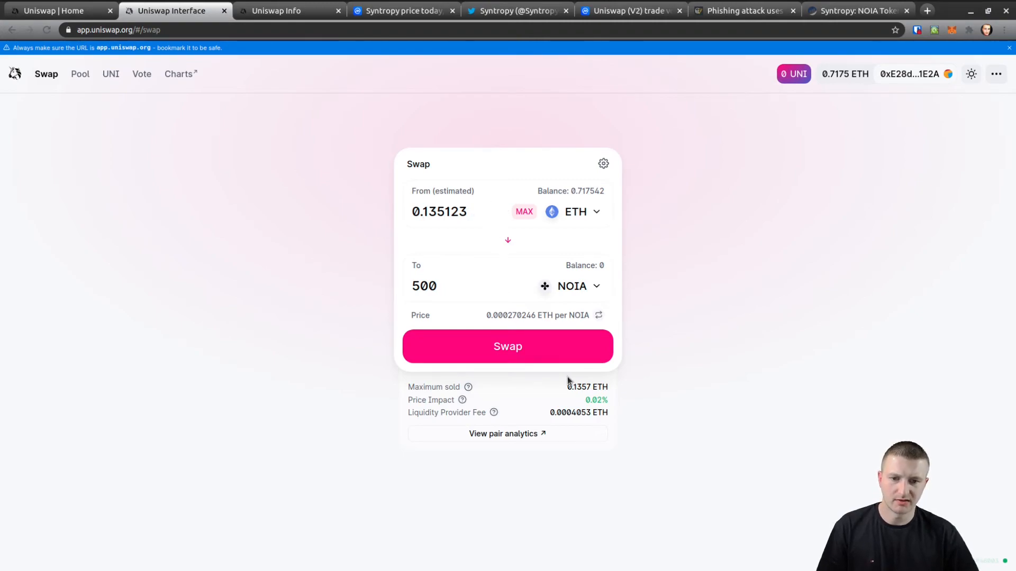
click(424, 285)
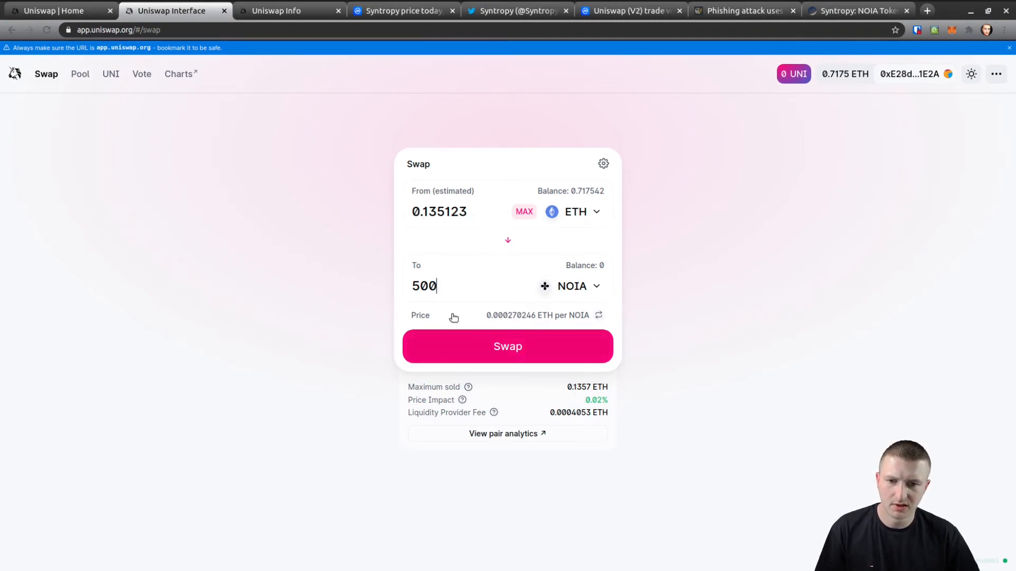
mouse_move(430, 425)
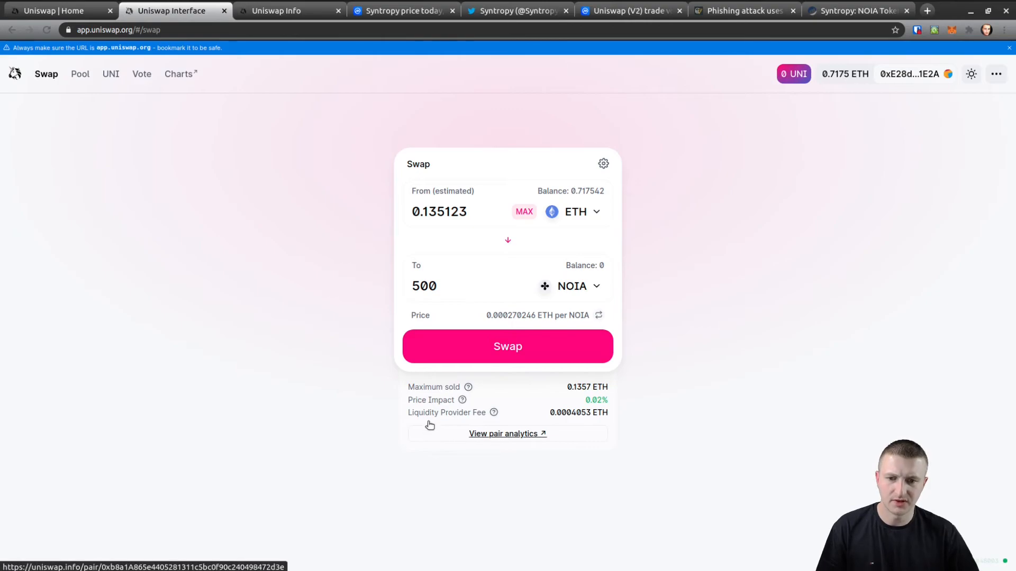
mouse_move(586, 395)
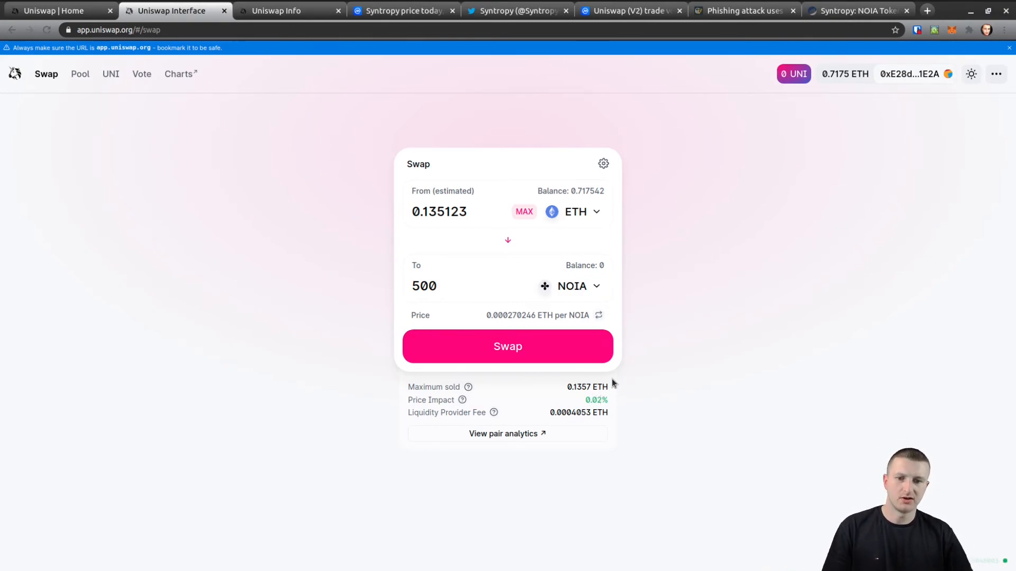
click(441, 286)
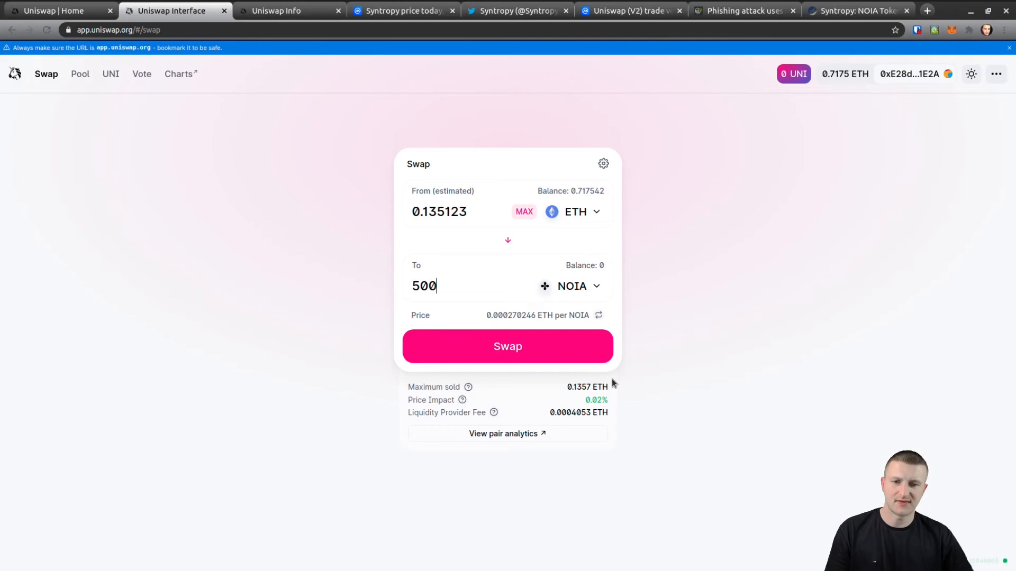
mouse_move(49, 393)
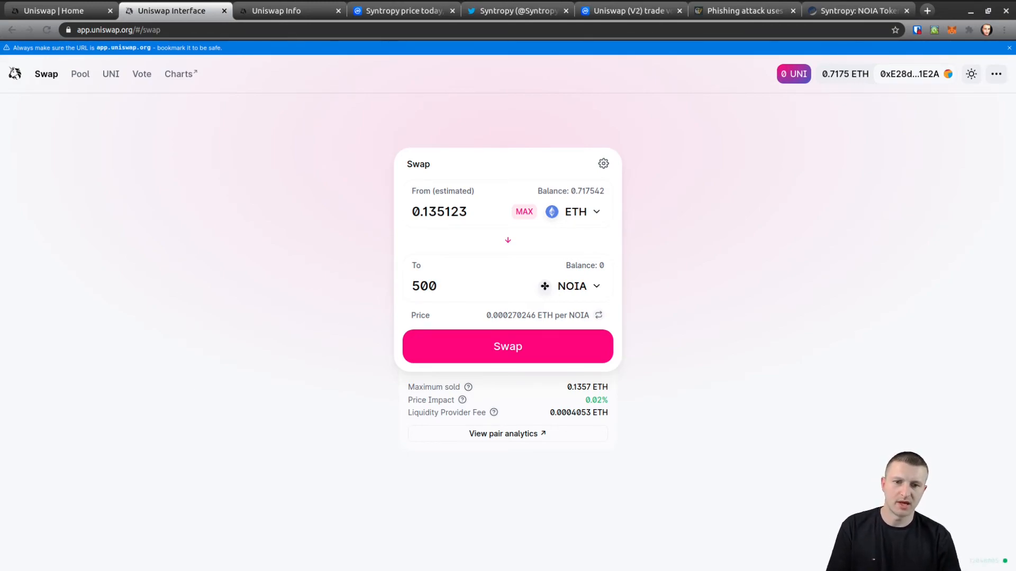
click(424, 285)
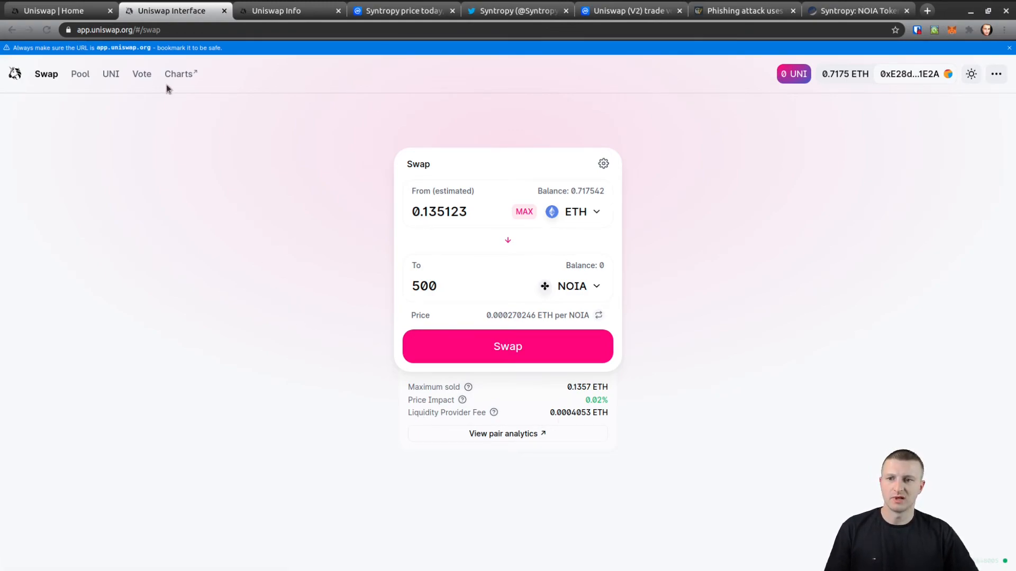
mouse_move(80, 74)
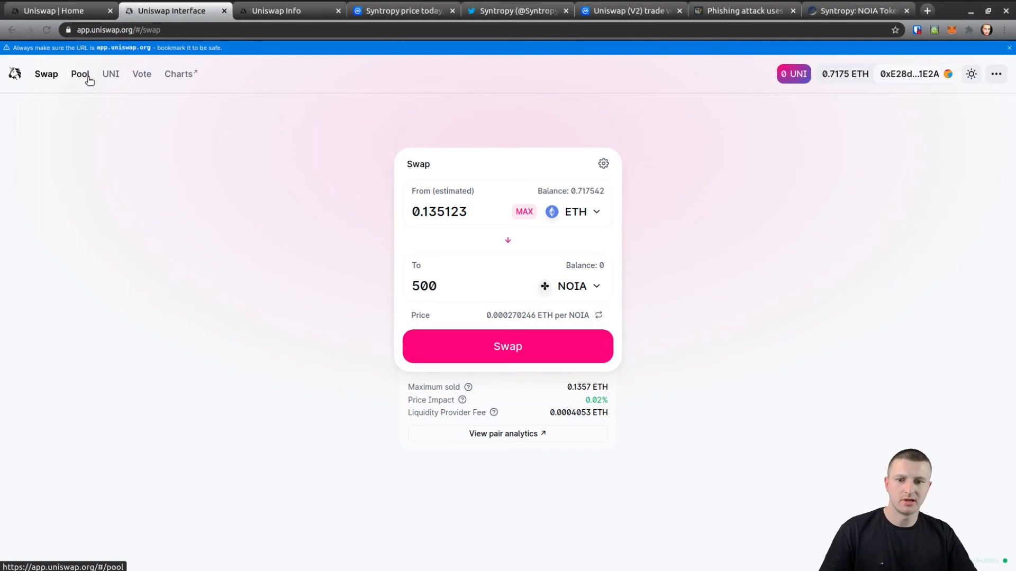
click(441, 286)
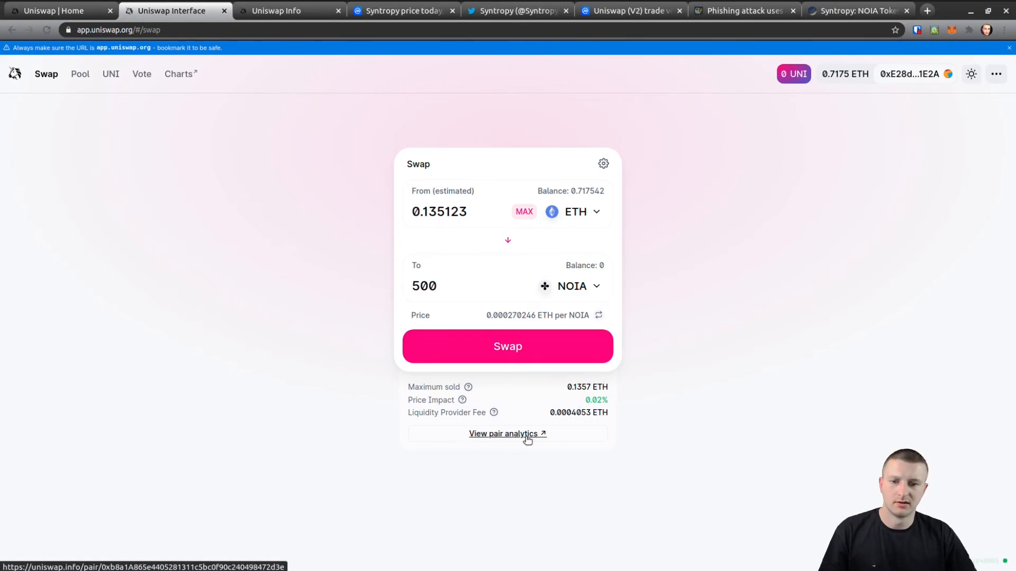
Open the NOIA-ETH pair analytics in a new tab and scroll through its stats.
click(424, 285)
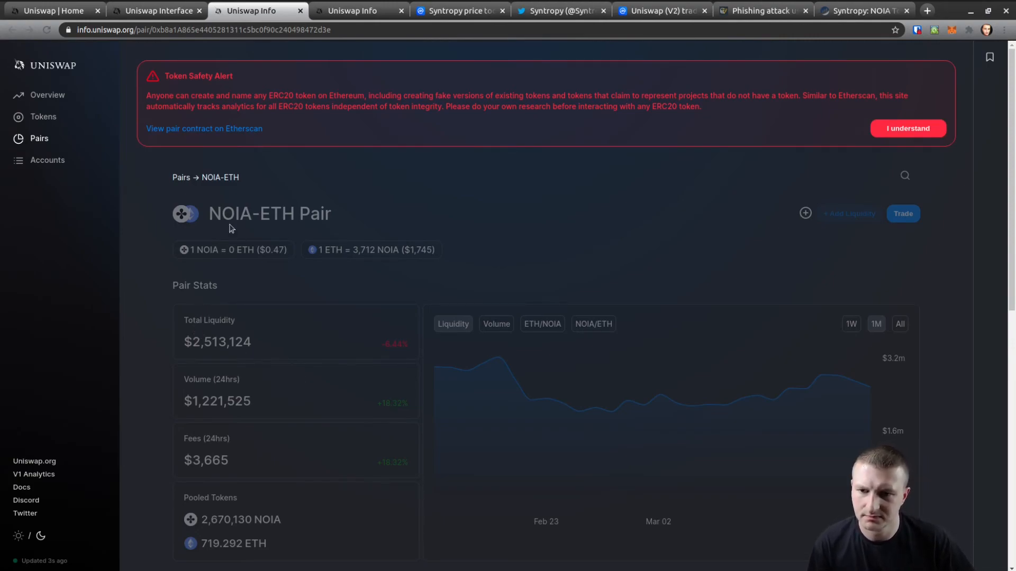
click(907, 128)
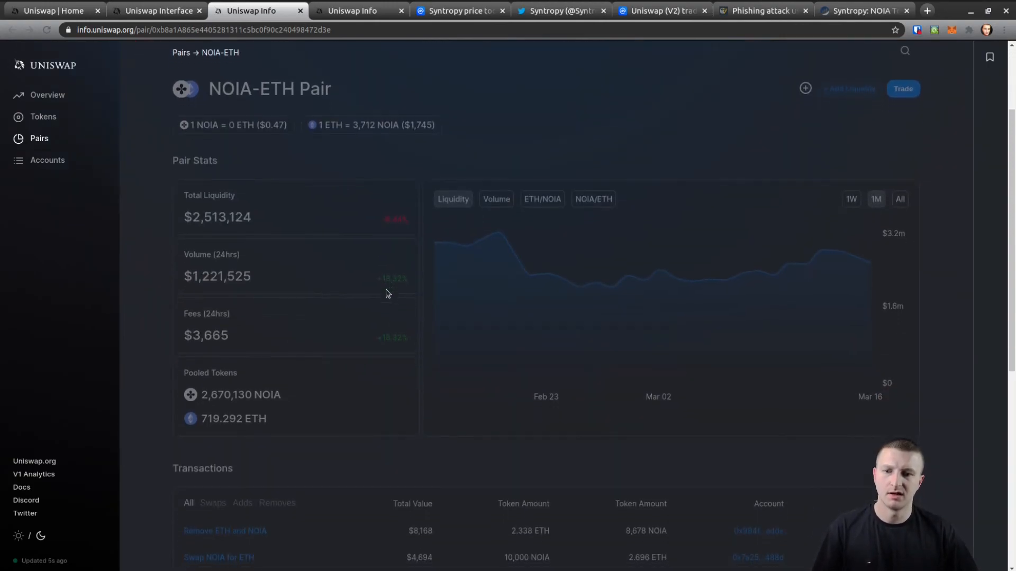
scroll(down, 3)
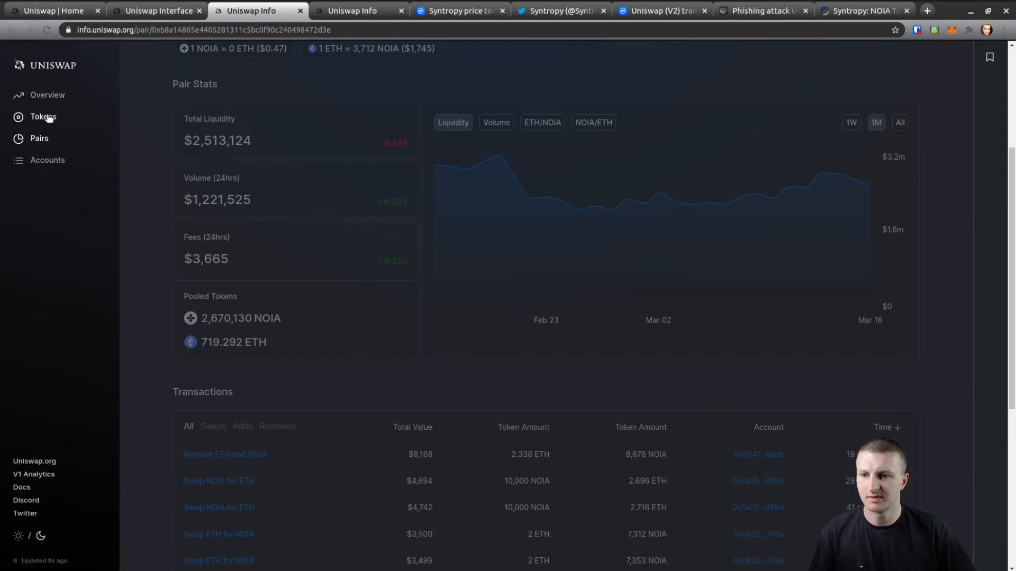
Browse the Tokens, Pairs and Accounts pages, then return to the 500 NOIA swap form.
click(43, 116)
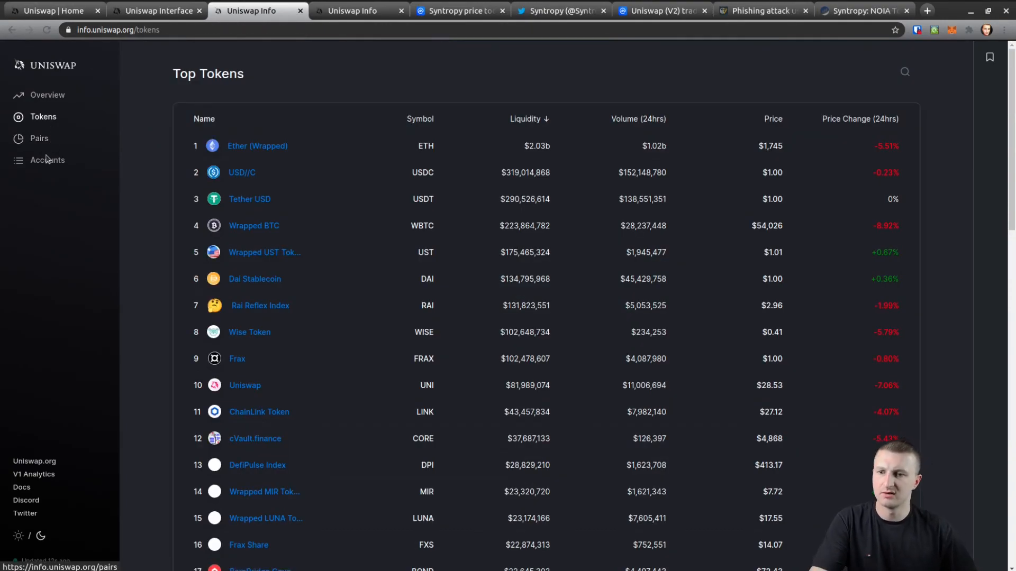
scroll(down, 3)
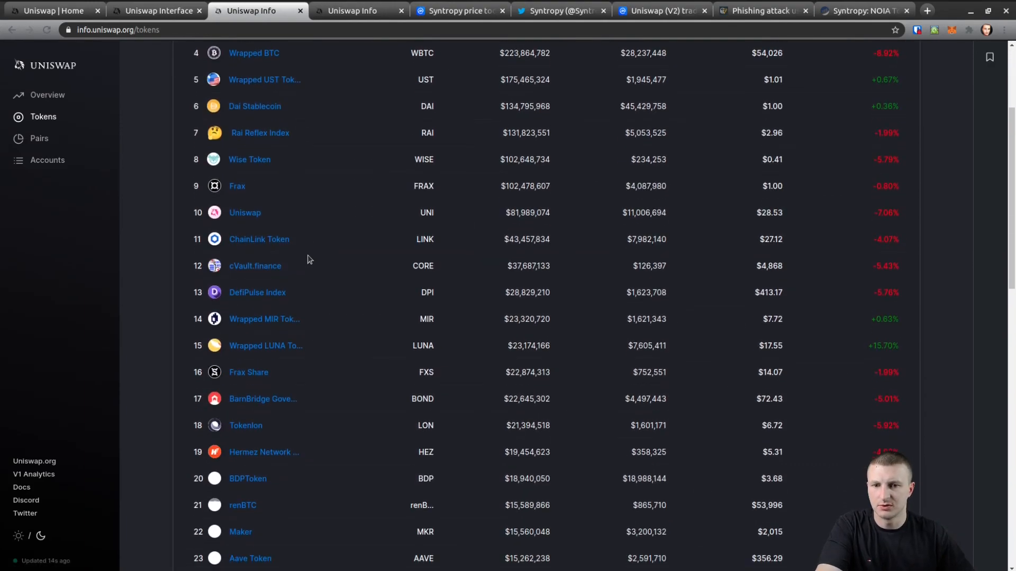
click(39, 138)
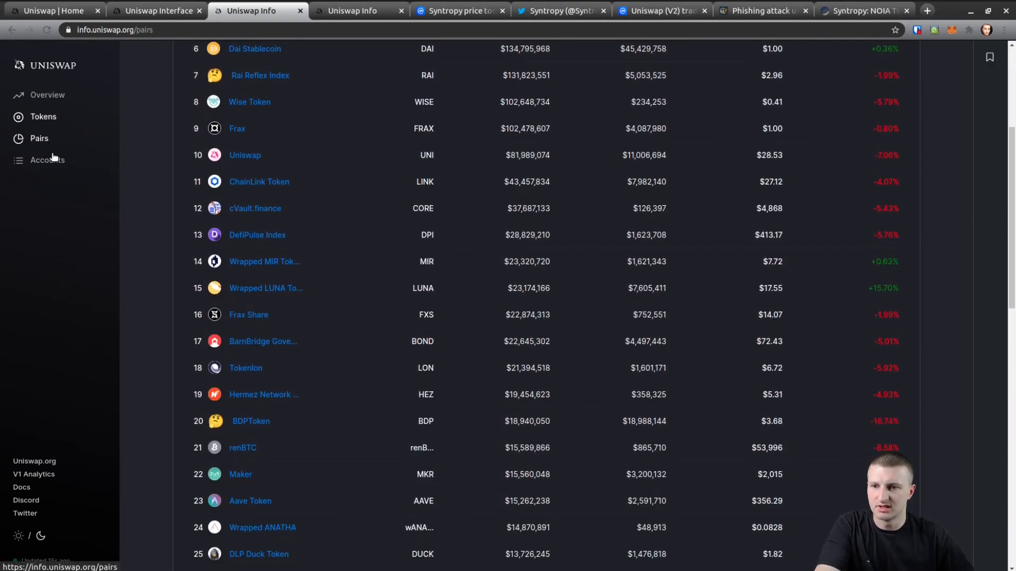
click(47, 160)
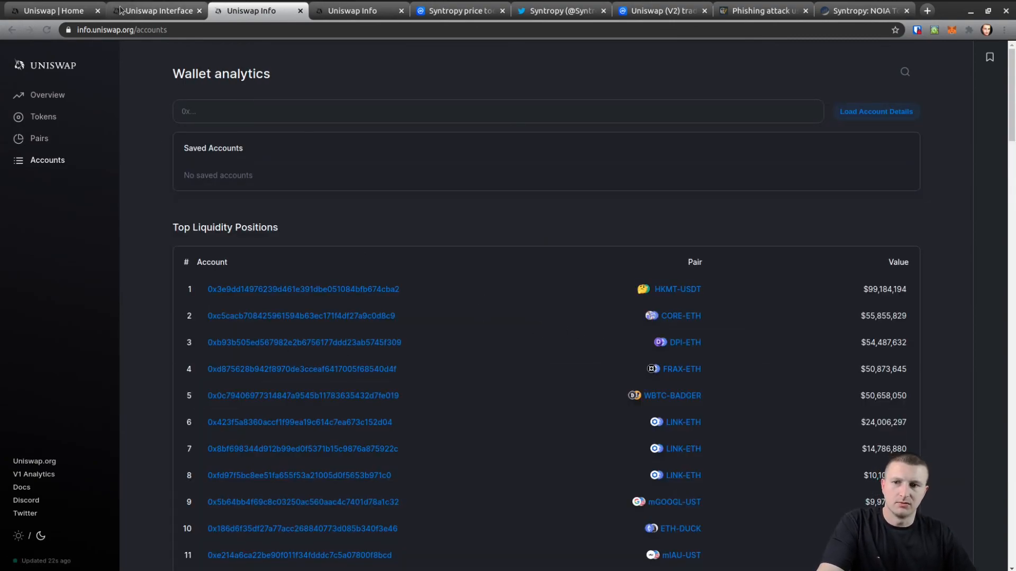
click(156, 10)
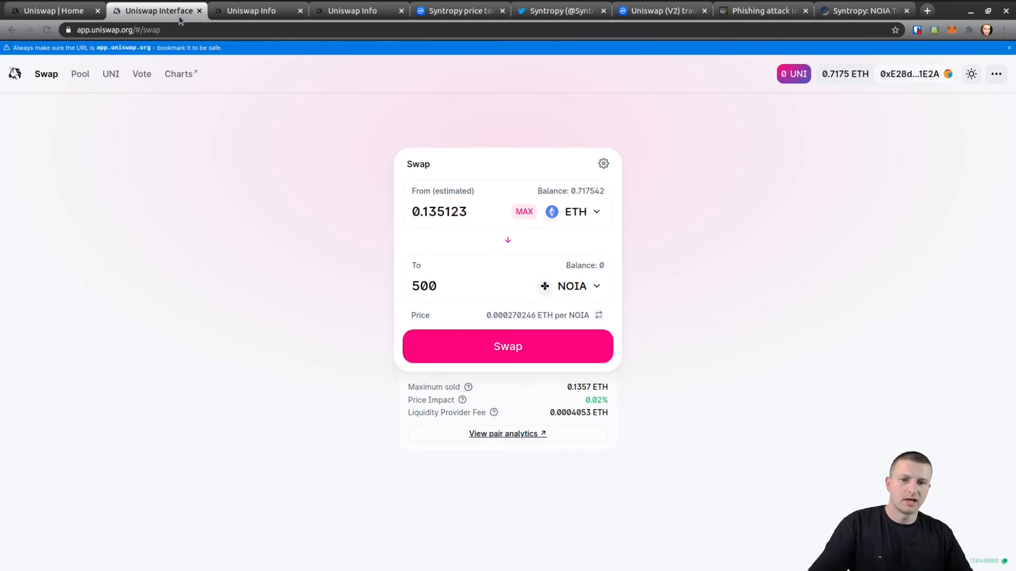